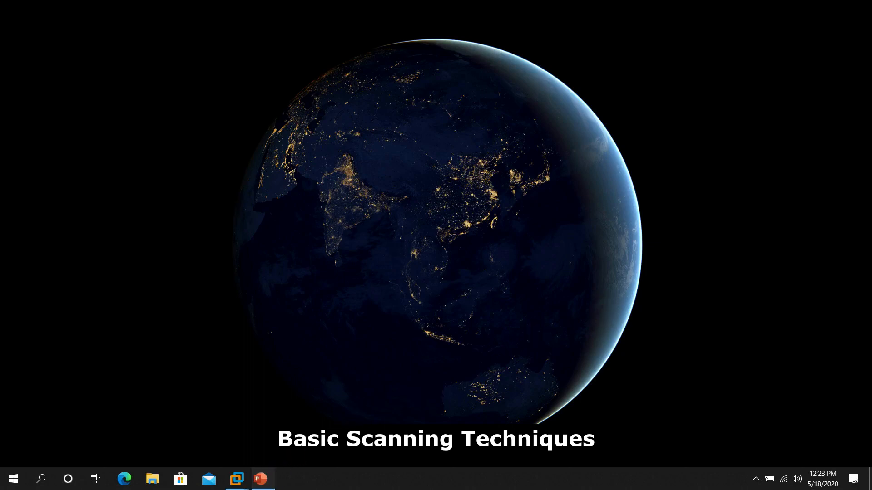
Present the Basic Scanning Techniques slides, then bring up the running virtual machine previews.
left_click(258, 478)
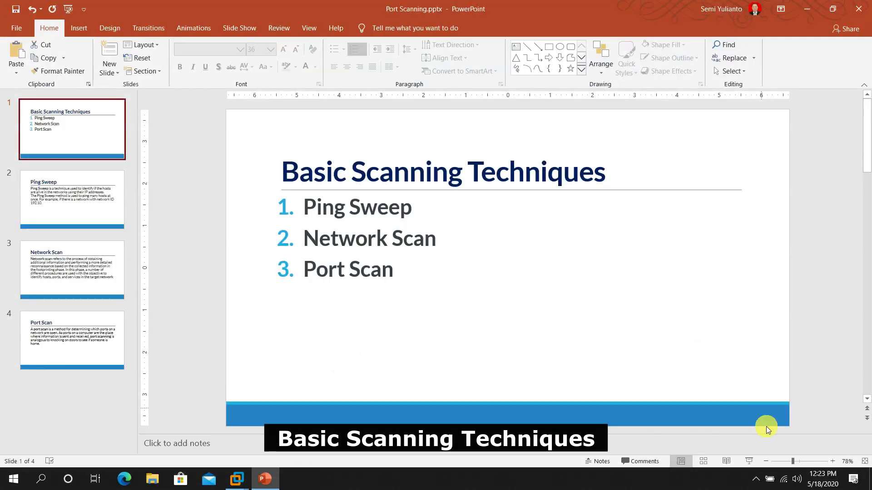
left_click(72, 340)
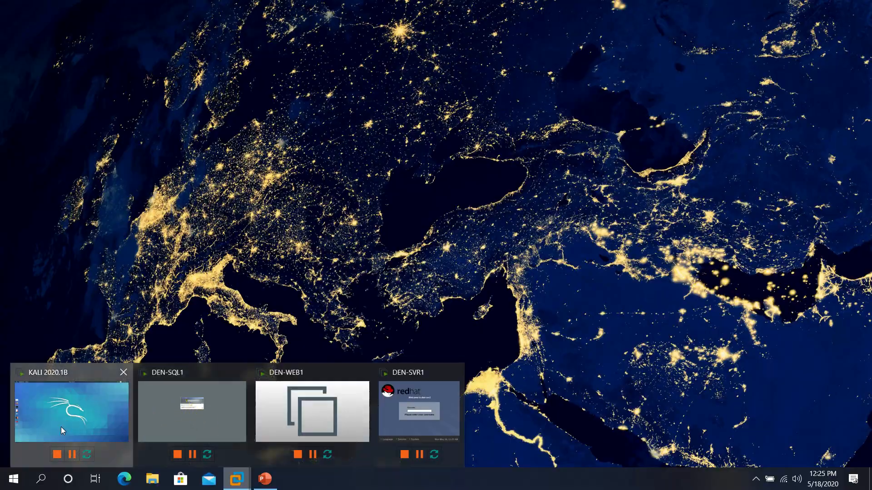
In Kali, show eth0's address 192.168.116.128 and list the home folder containing myip.sh.
left_click(71, 412)
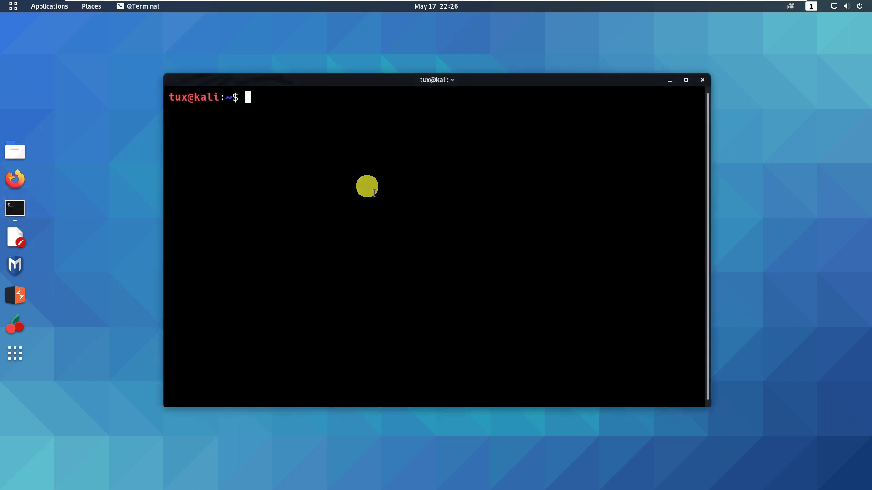
type("ifconfig eth0")
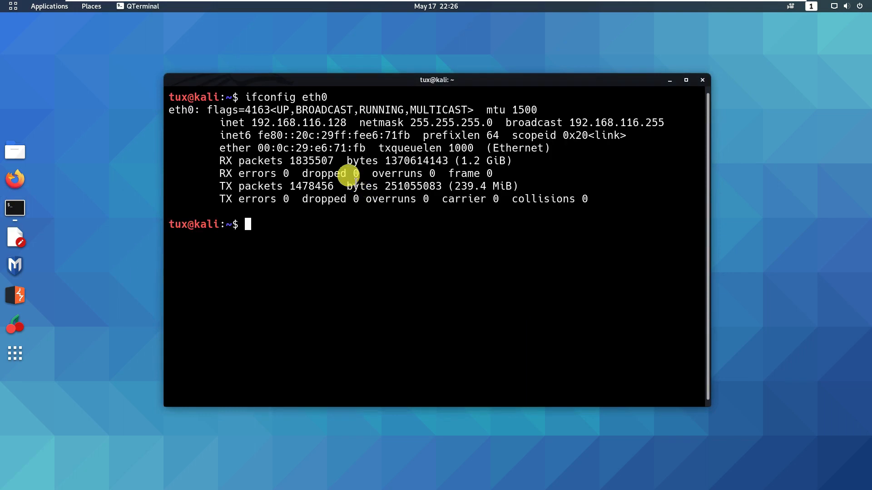
double_click(294, 122)
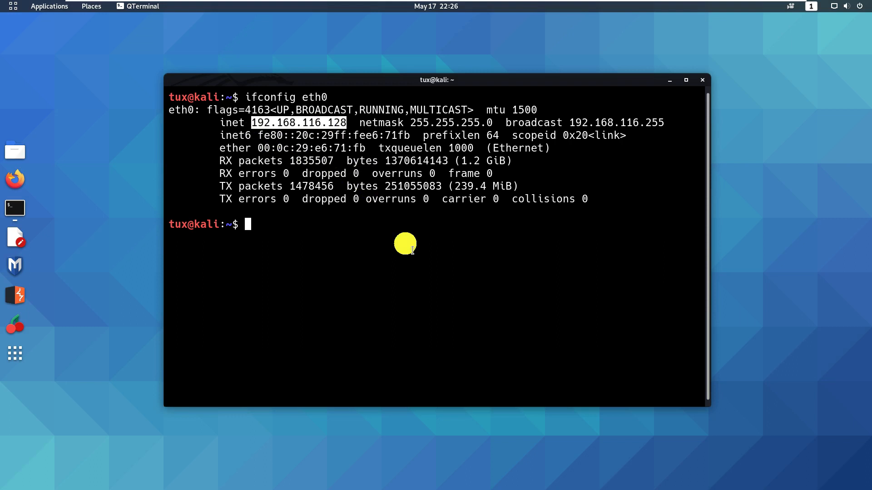
type("ls")
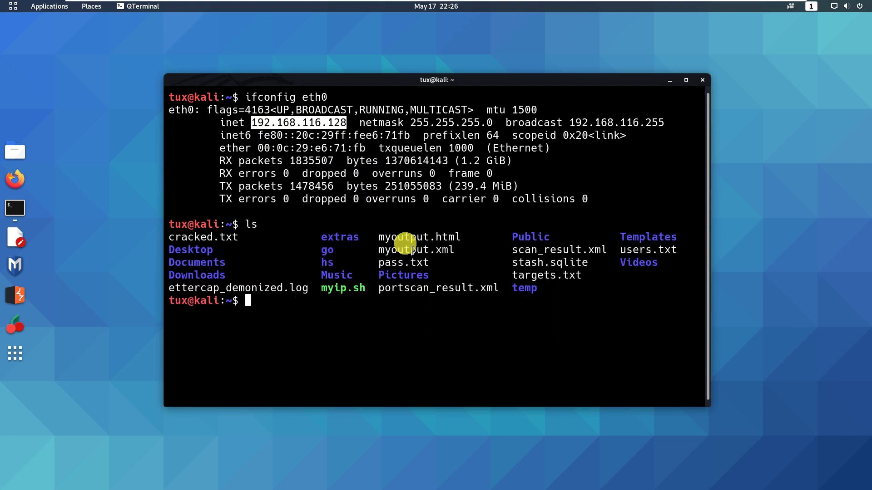
type("./my")
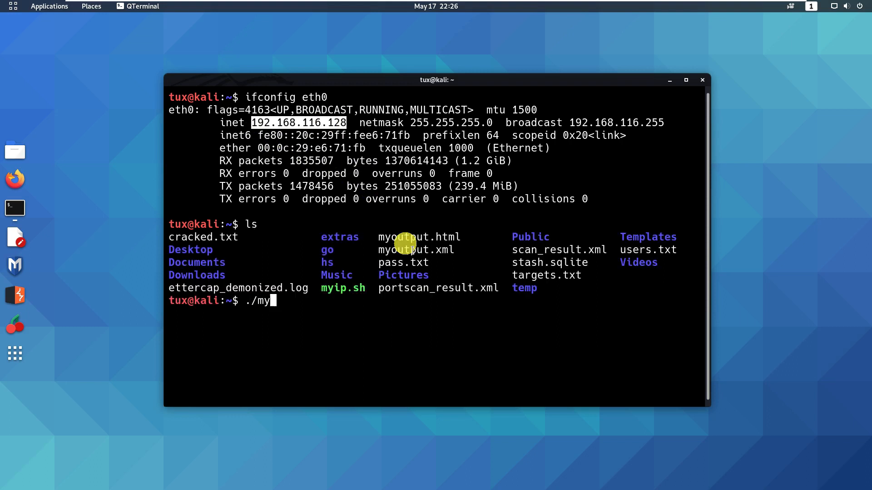
key("Return")
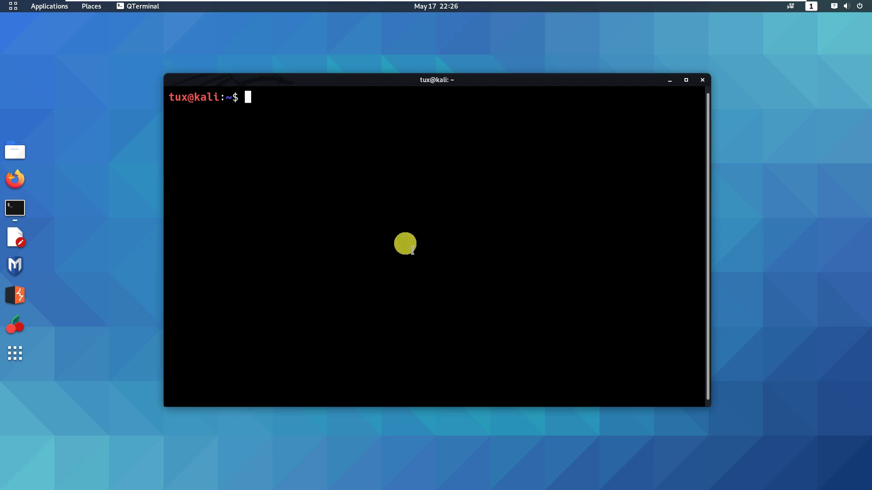
Run myip.sh to set eth0 to 131.107.1.252, then view the routing table, its help and numeric form.
type("./myip.sh")
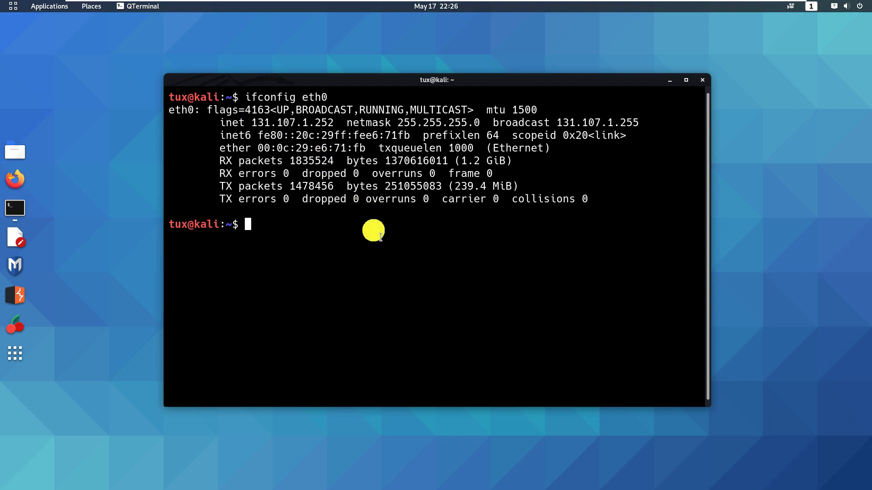
type("route")
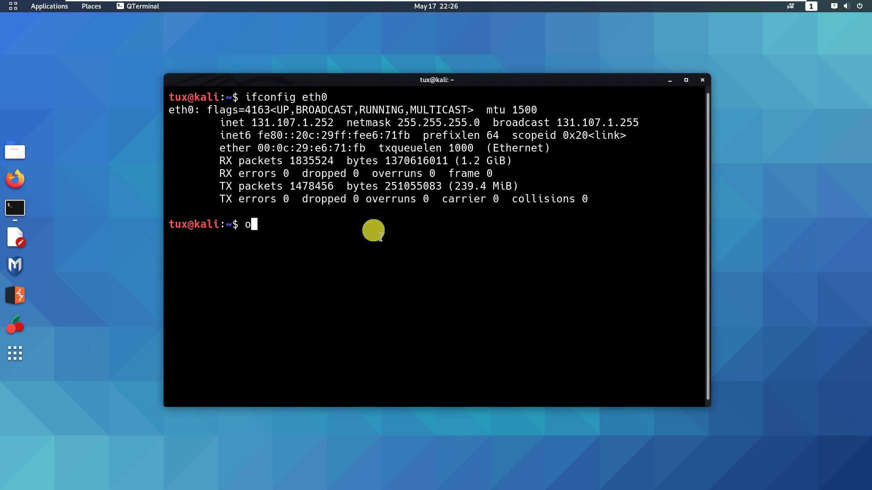
type("route")
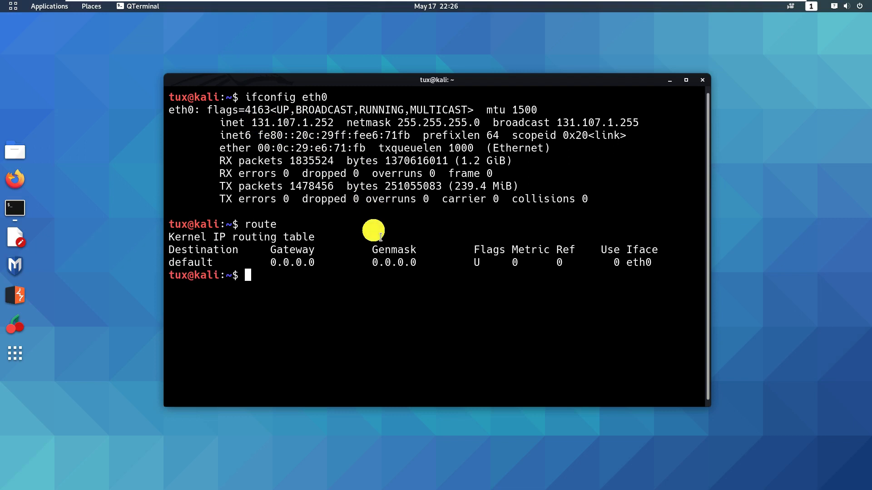
type("route -h")
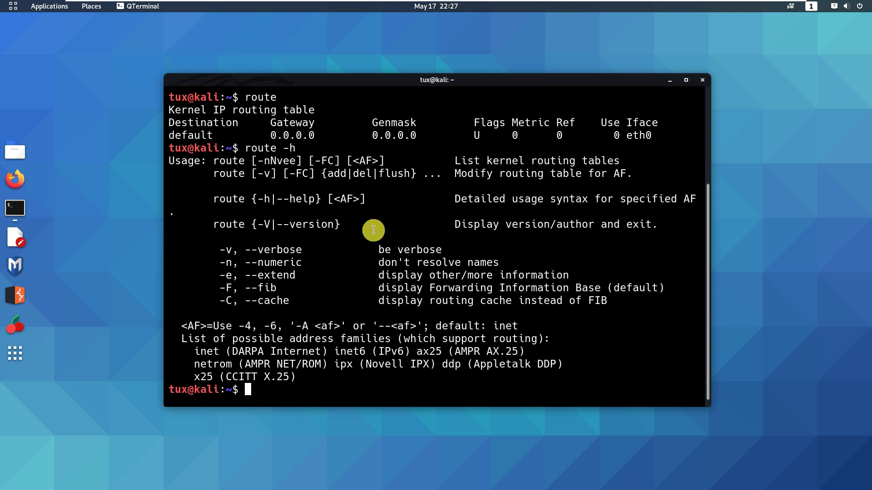
mouse_move(374, 233)
type("ping")
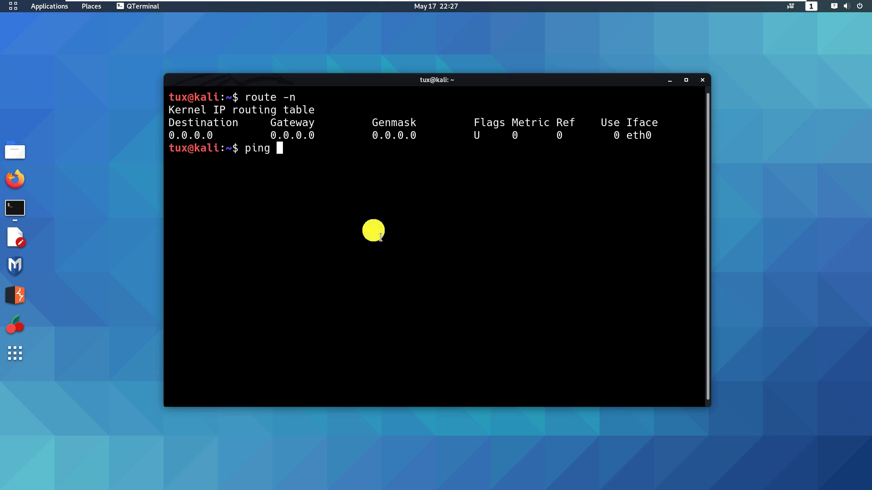
type("192.168")
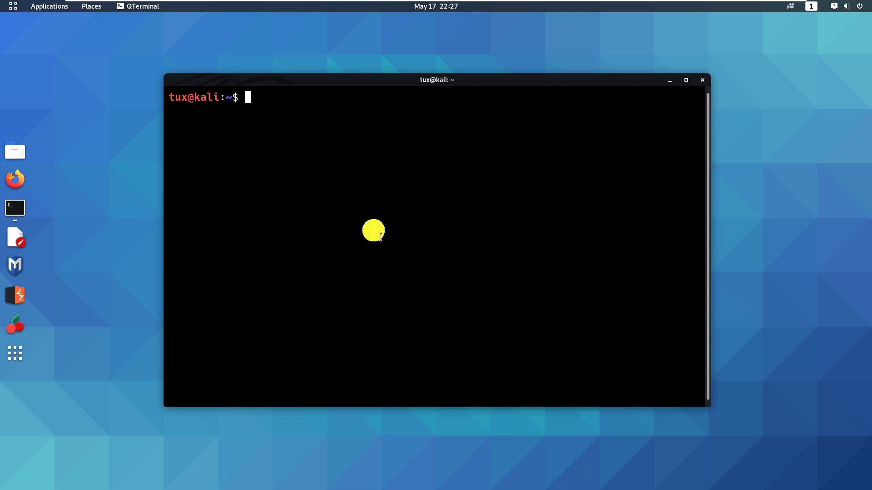
Ping-sweep 131.107.1.0/24, 192.168.1.0/24 and 10.10.1.0/24 with nmap -n -sn, finding five hosts.
type("nma")
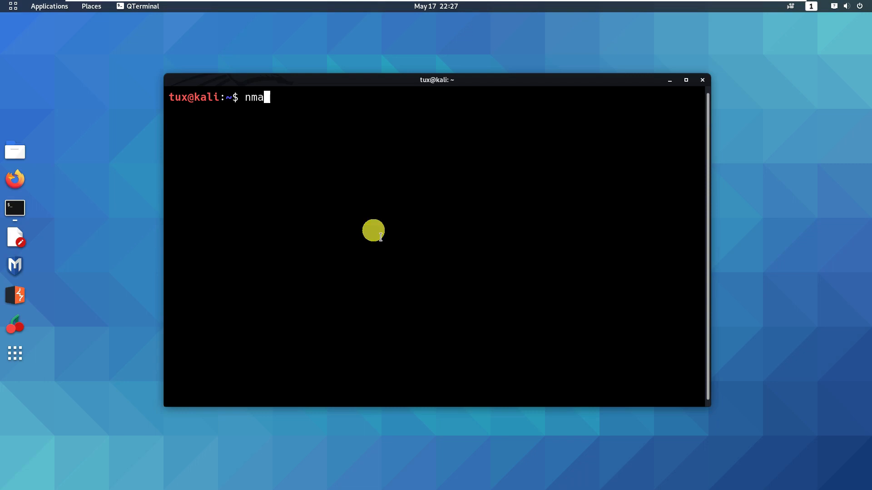
type("p")
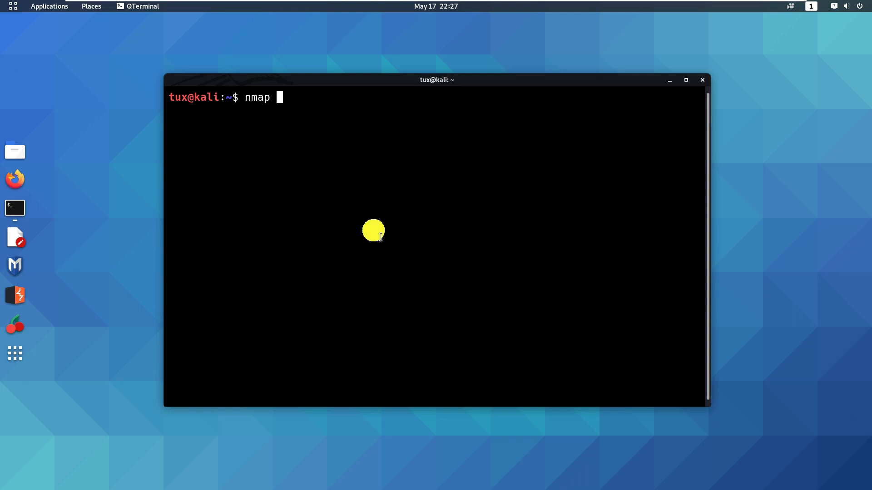
type("-n")
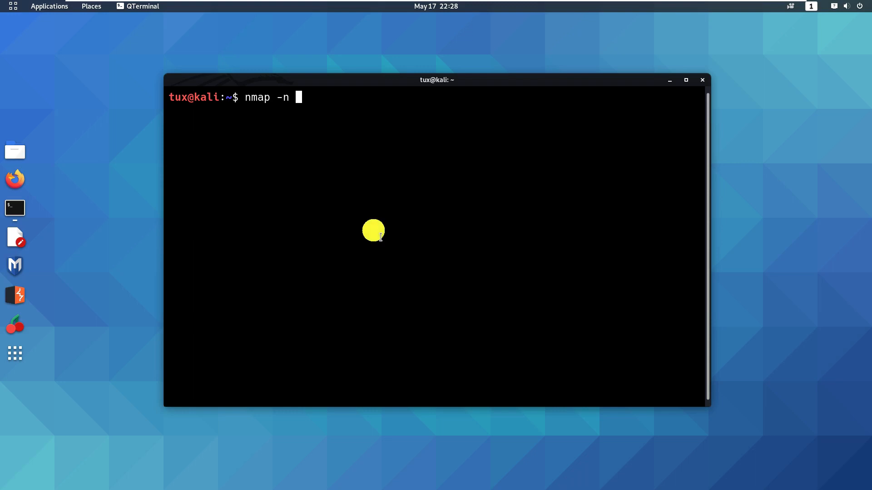
type("-sn")
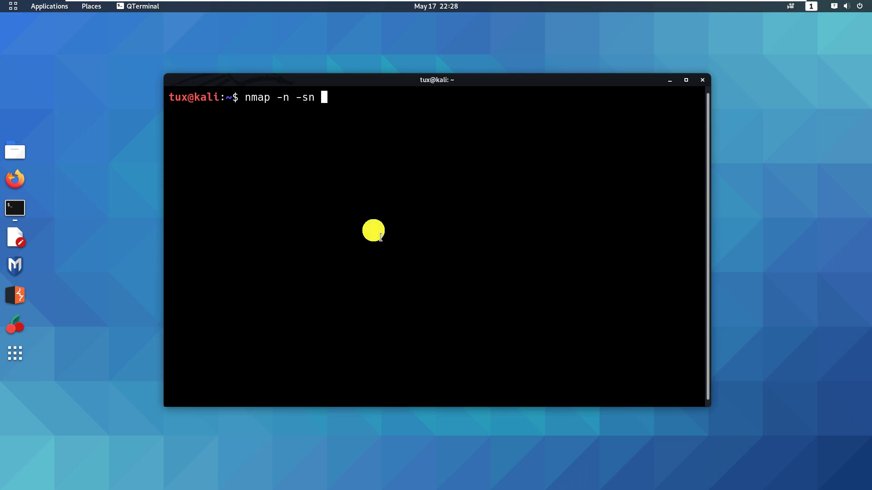
type("131.")
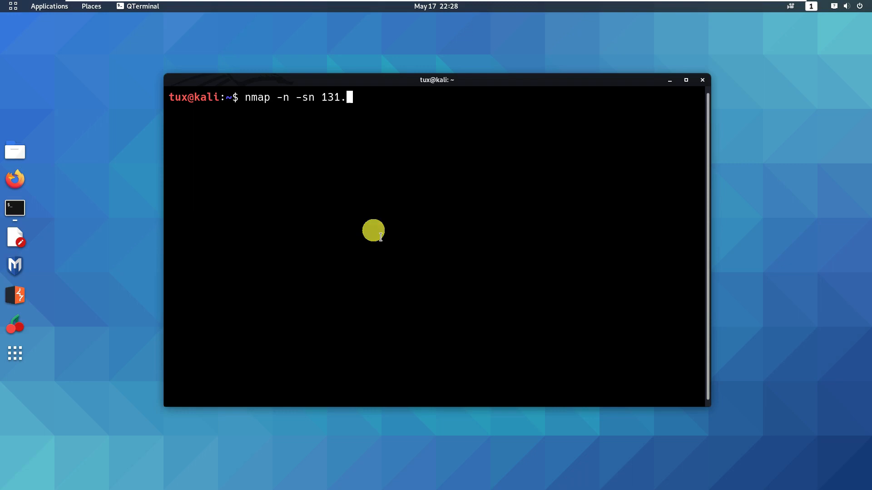
type("107.1.1")
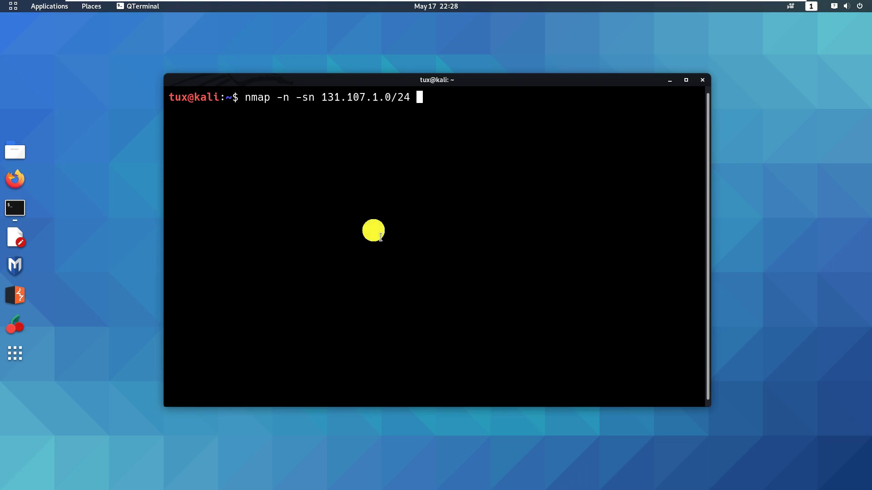
type("192")
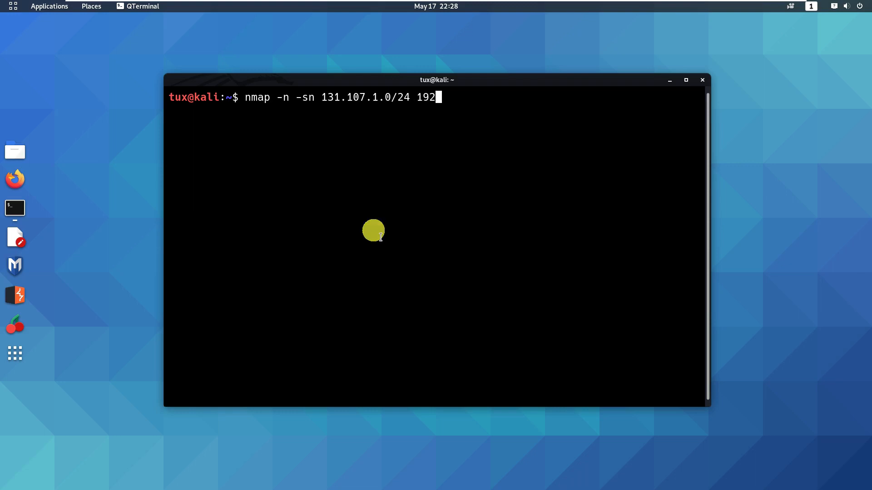
type(".168.1.0")
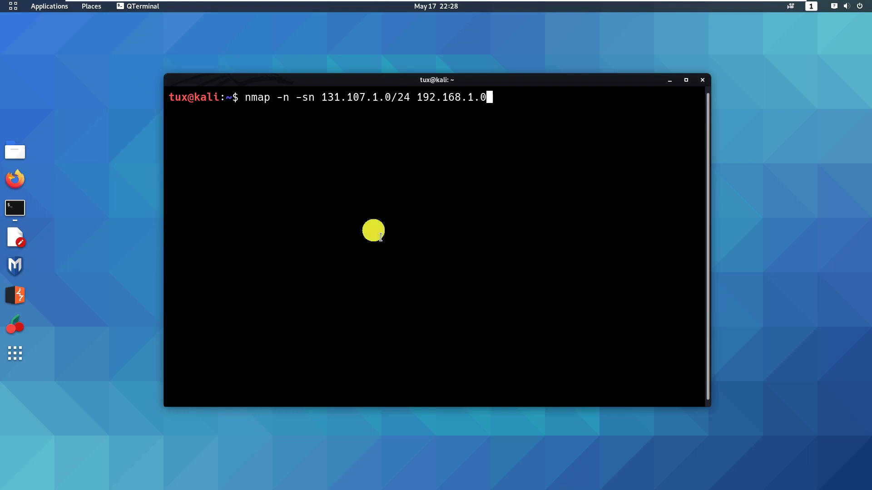
type("/24 10.1")
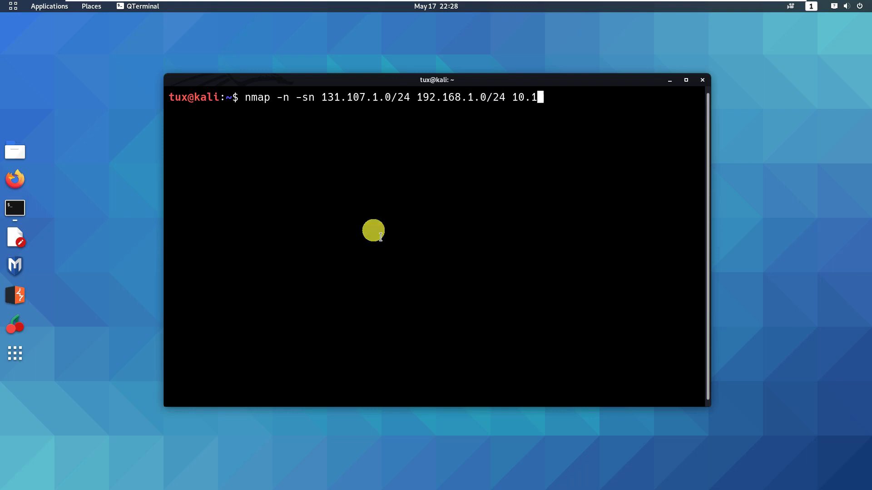
type("0.1.0/24")
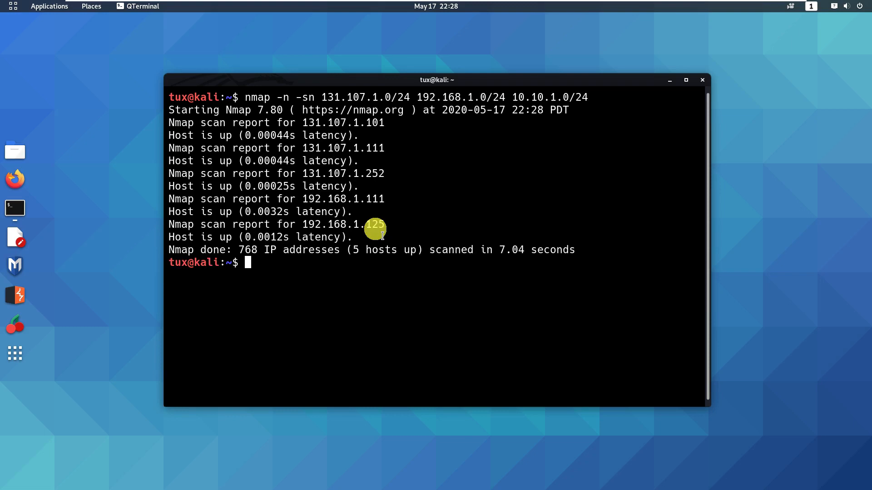
mouse_move(438, 226)
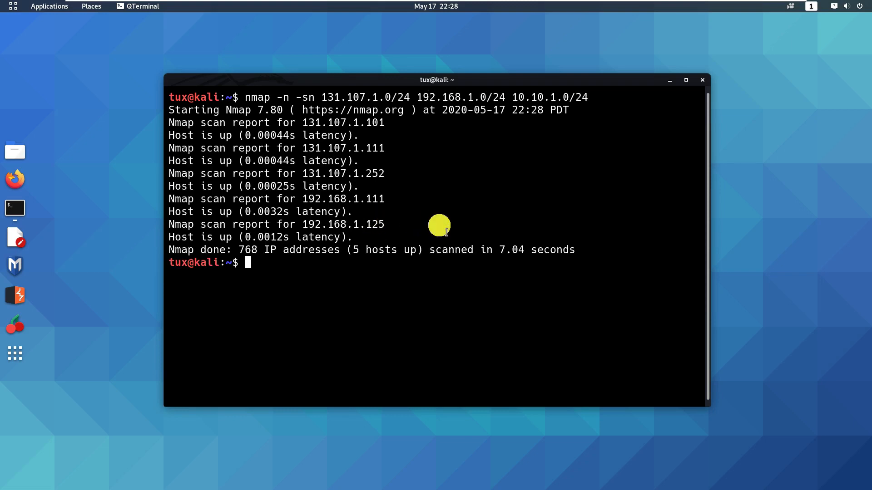
mouse_move(410, 211)
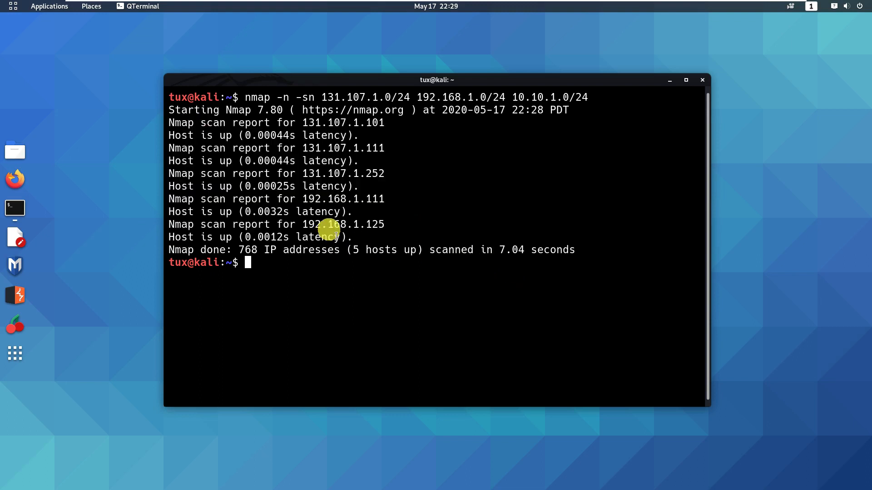
right_click(15, 208)
type("n")
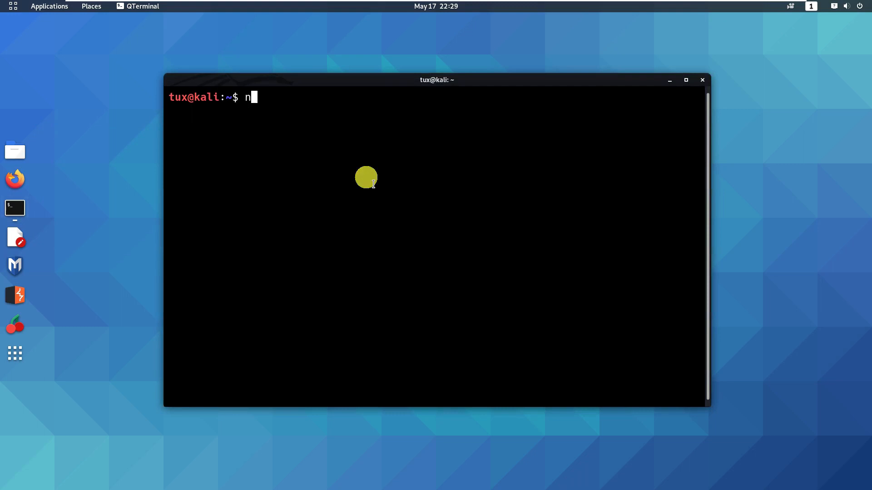
Run netdiscover in a second terminal, capturing ARP replies from 192.168.1.111 and 192.168.1.125.
type("etdiscover")
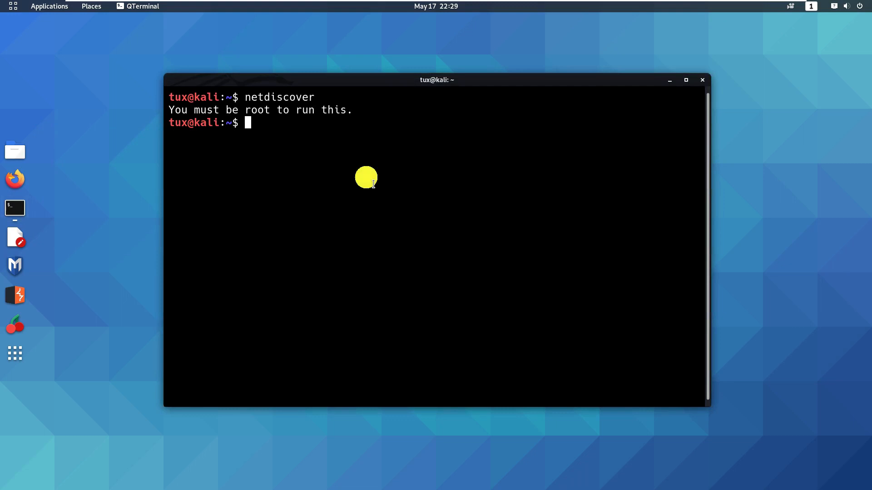
type("netdiscover")
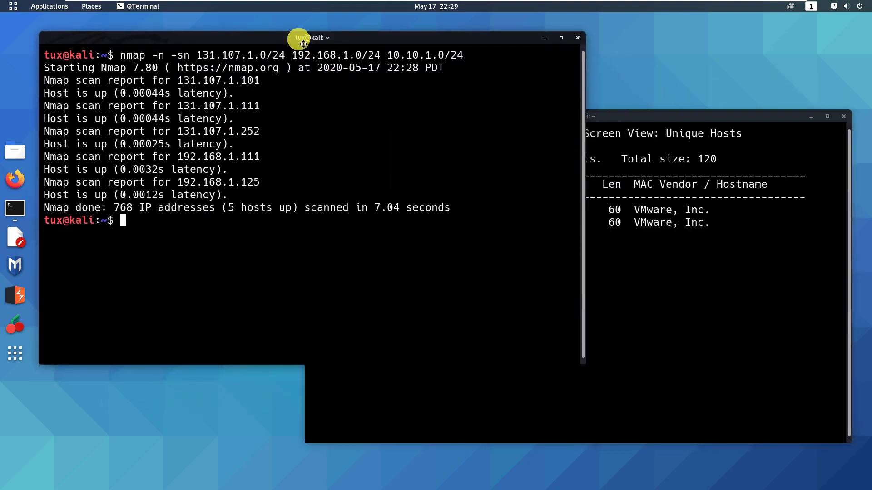
left_click_drag(303, 44, 262, 23)
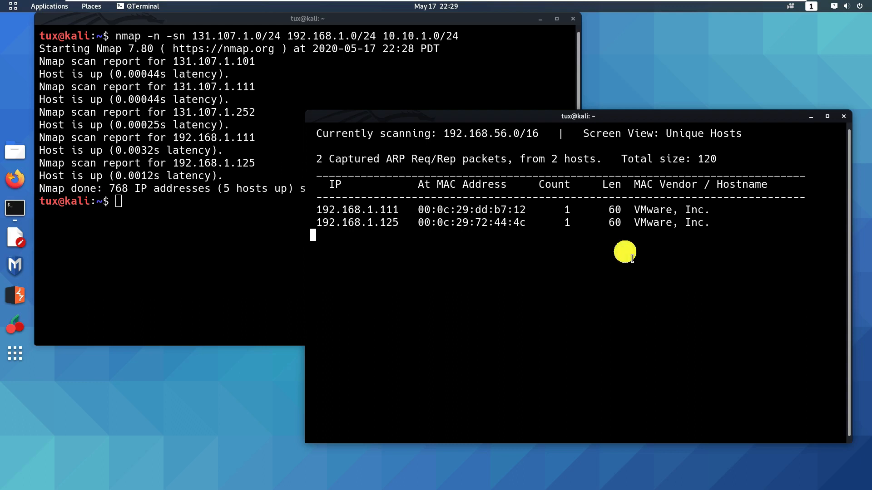
mouse_move(505, 230)
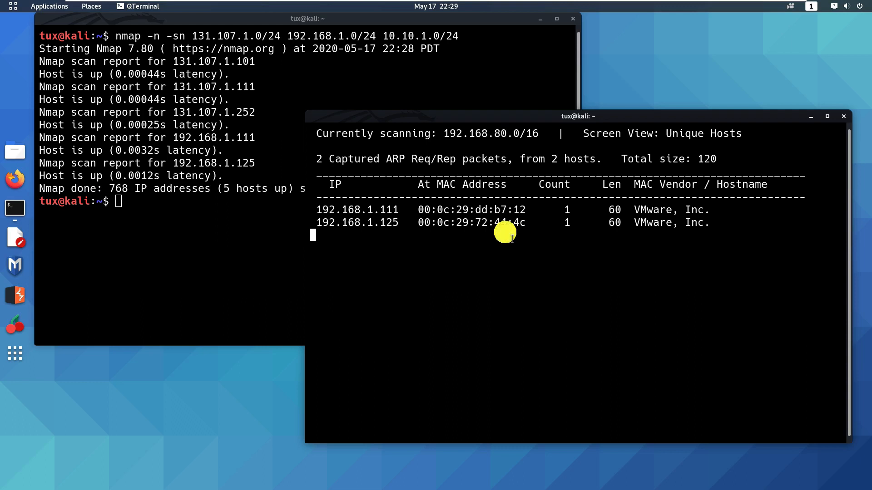
mouse_move(305, 200)
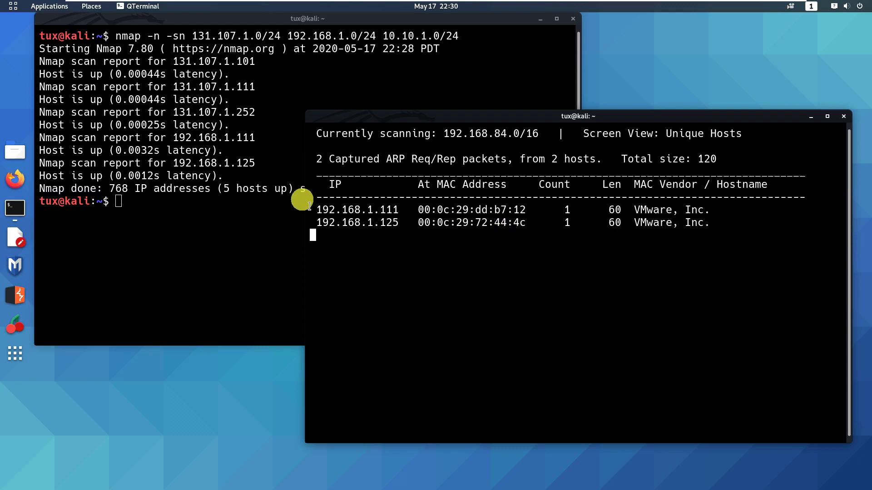
In a new terminal, start an nmap -n port scan of 131.107.1.0/24, 192.168.1.0/24 and 10.10.1.0/24.
right_click(14, 207)
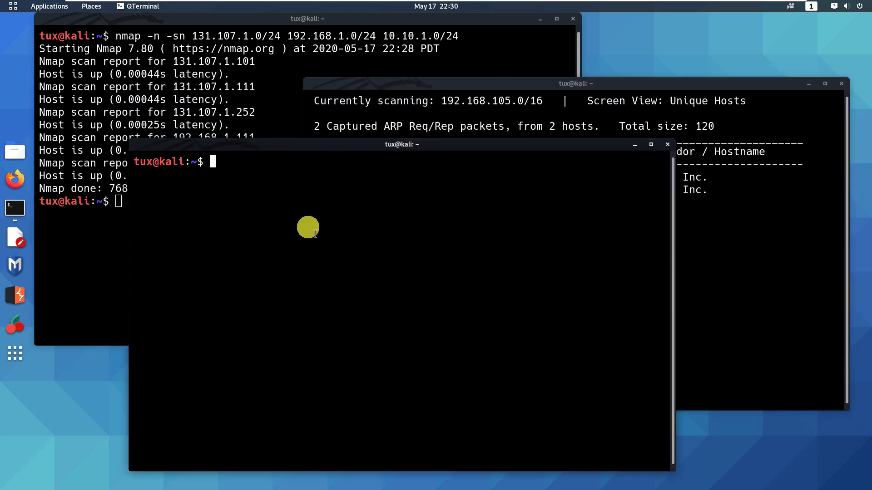
type("nmap -n")
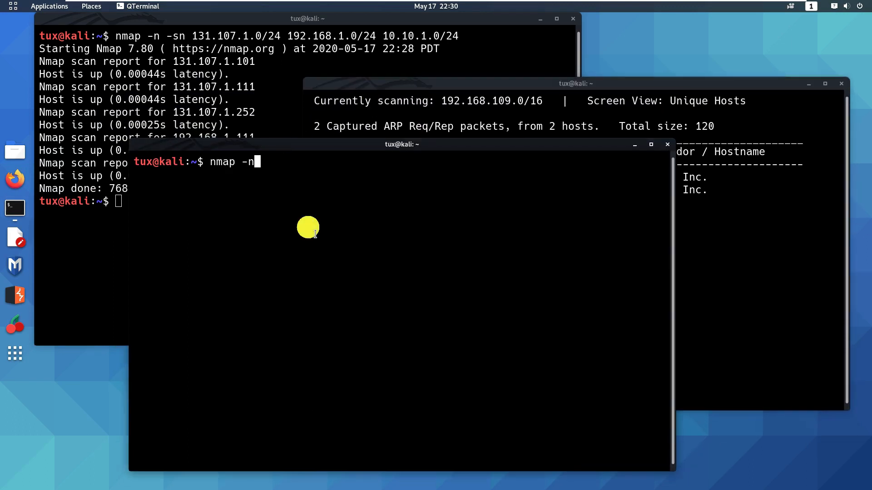
type("131")
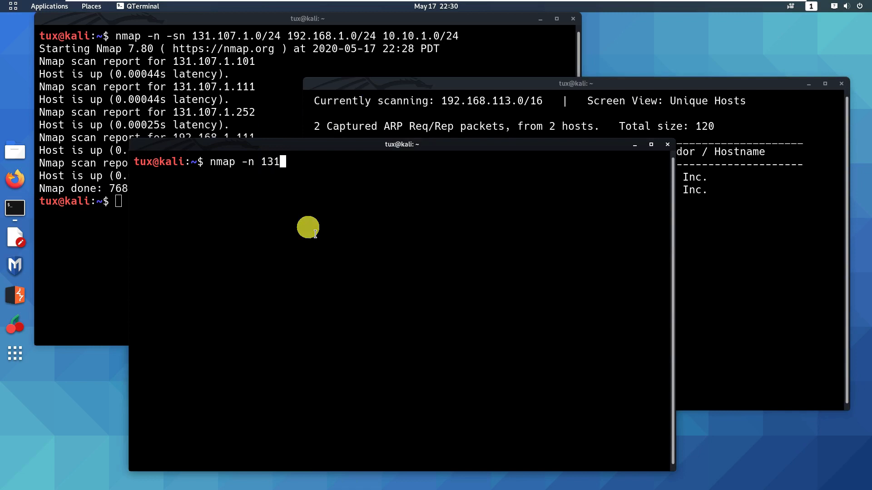
type(".107.1.0/24 1")
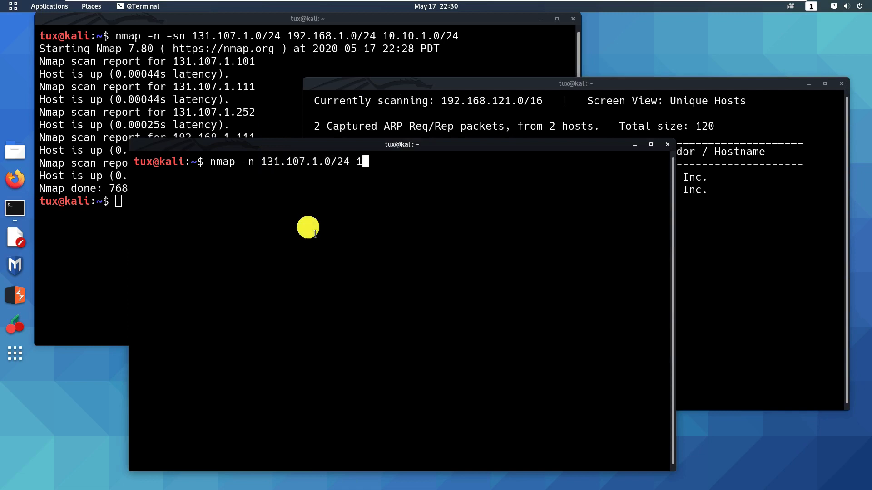
type("92.168.")
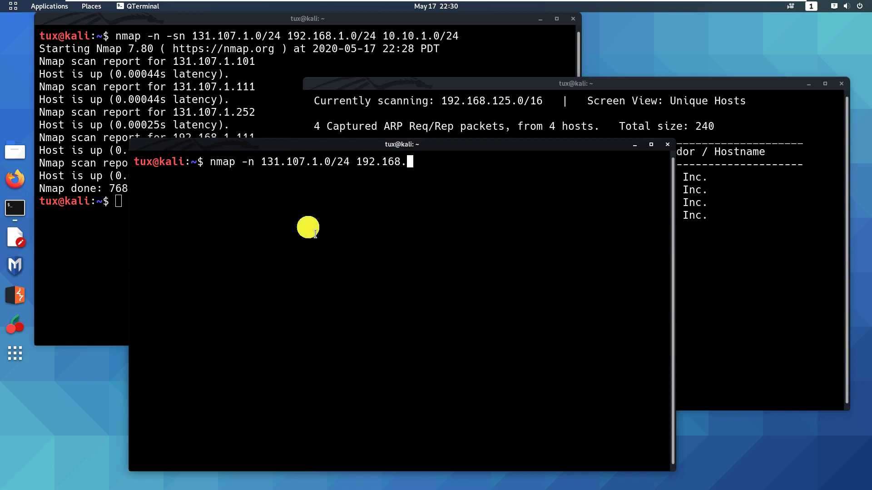
type("10.10.1")
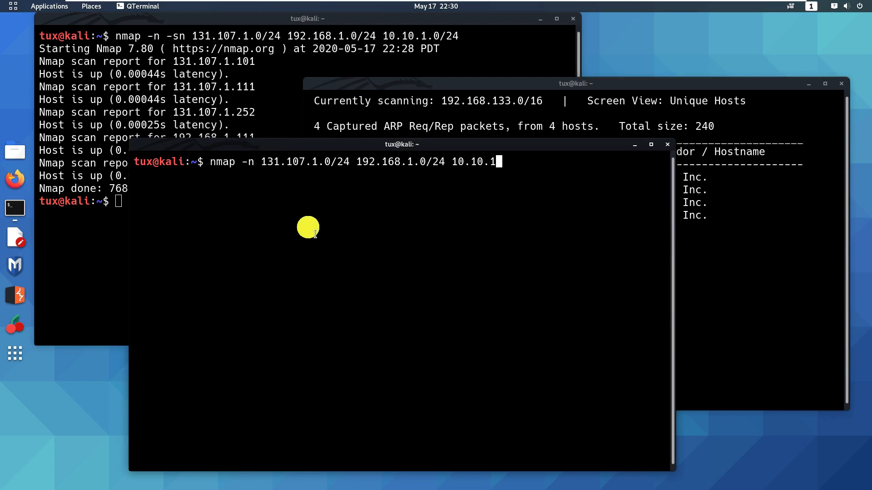
type(".0/24")
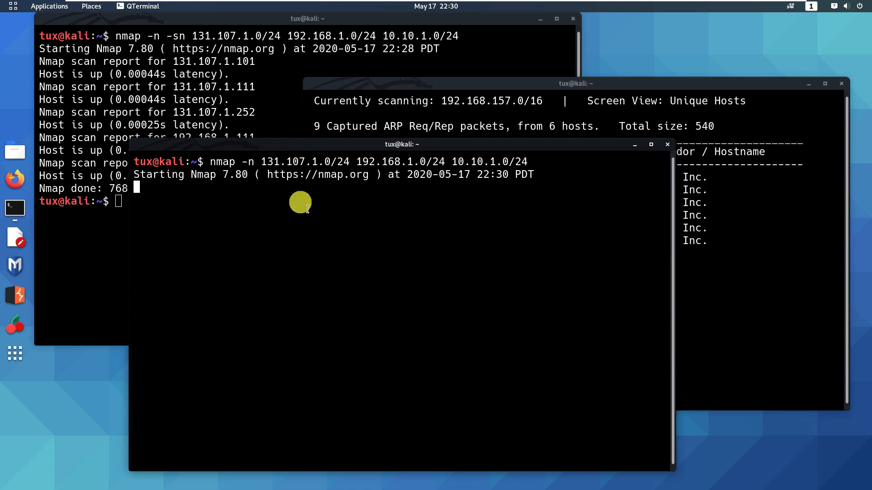
Highlight host 131.107.1.101 and review its 16 open TCP ports and services.
double_click(277, 162)
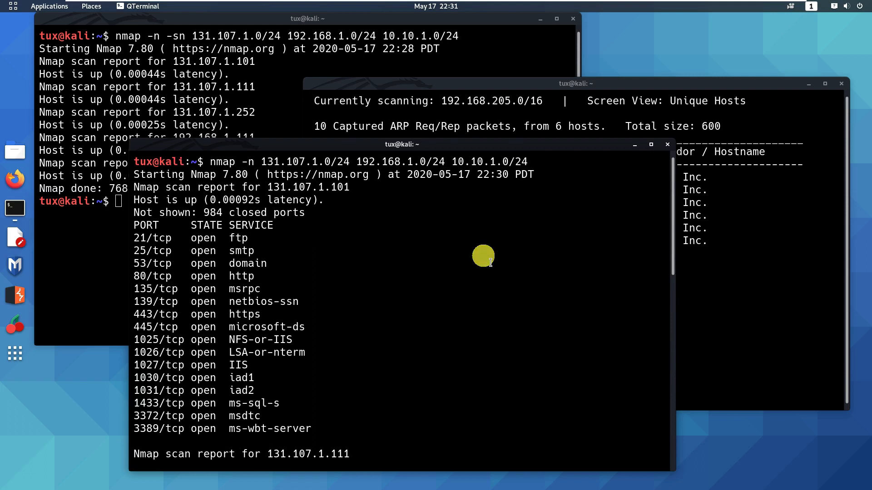
mouse_move(286, 226)
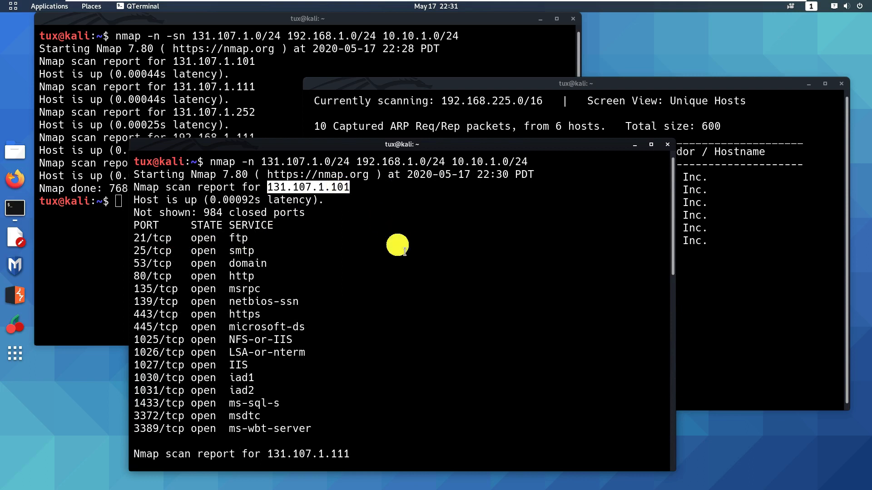
mouse_move(138, 213)
type("nmap -")
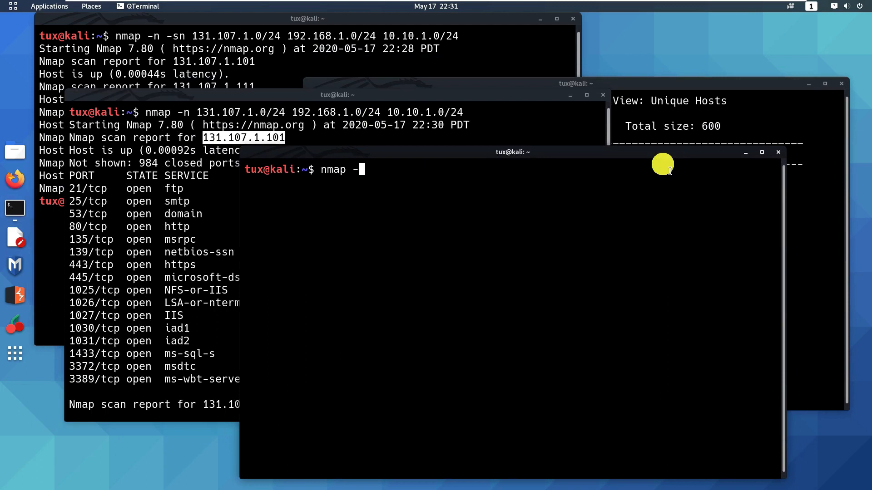
Show nmap's help to find -A's OS, version, script and traceroute detection, then clear the screen.
type("n")
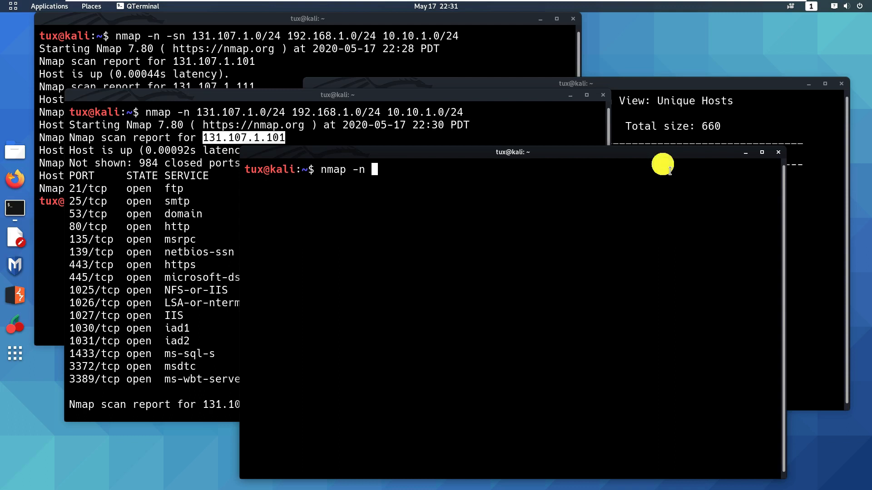
type("-A")
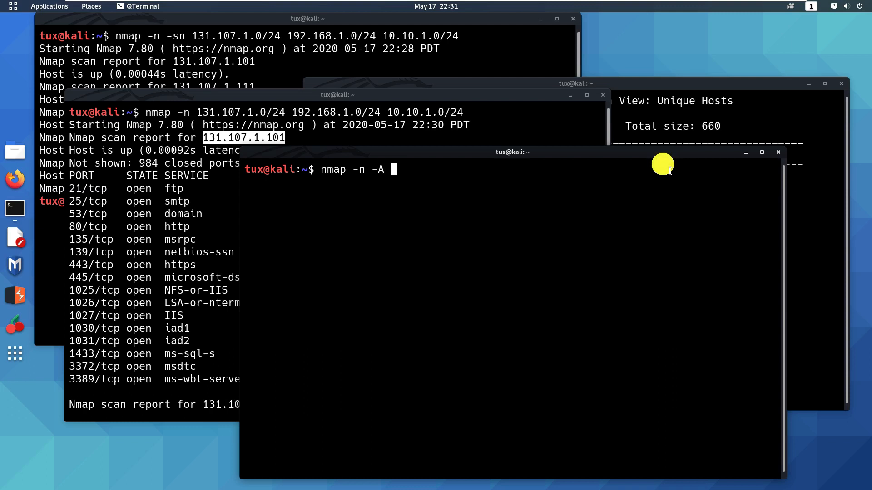
key("BackSpace")
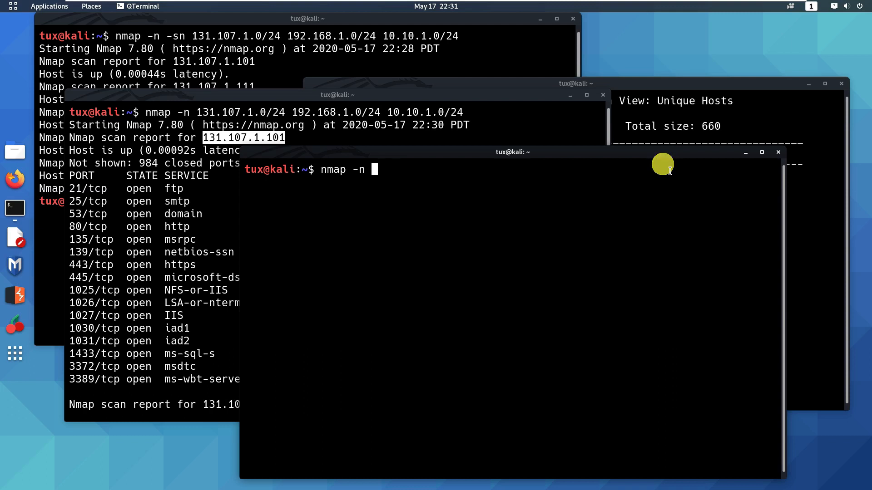
key("Return")
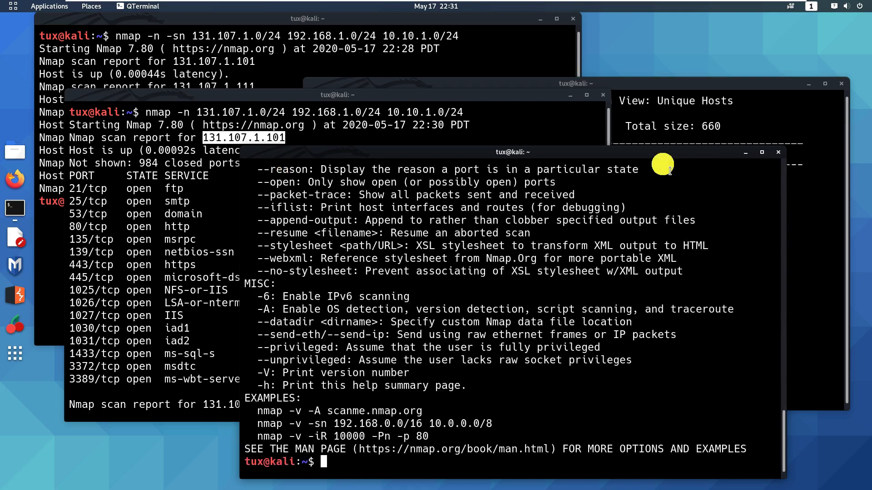
scroll("down", 3)
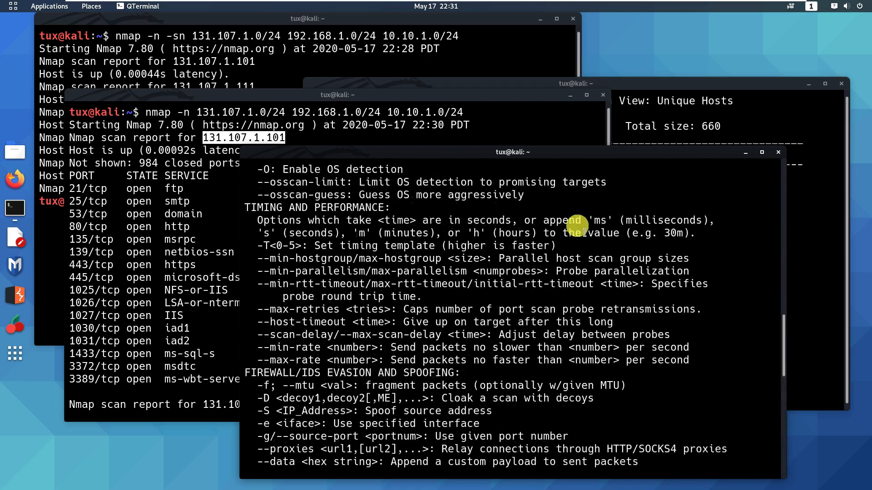
type("cle")
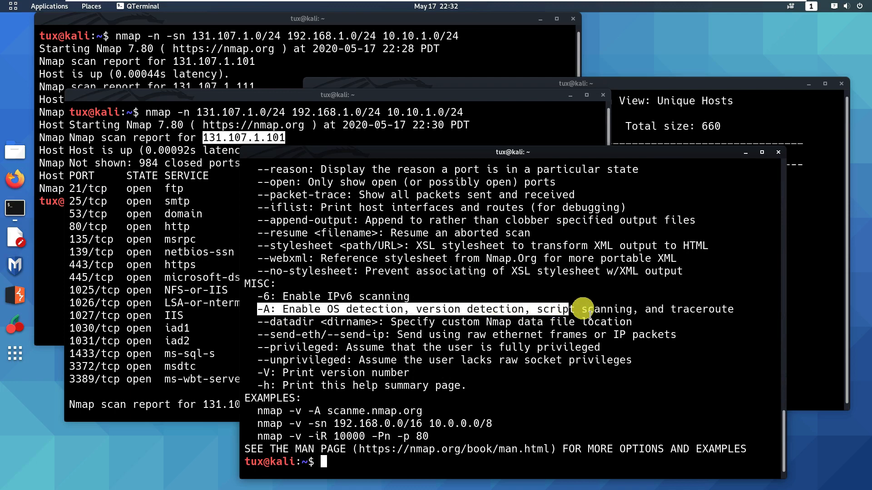
type("cl")
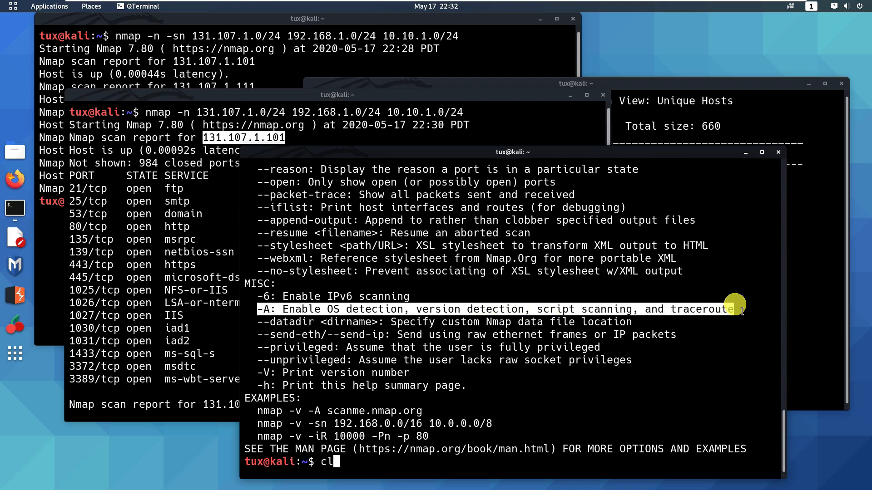
key("Return")
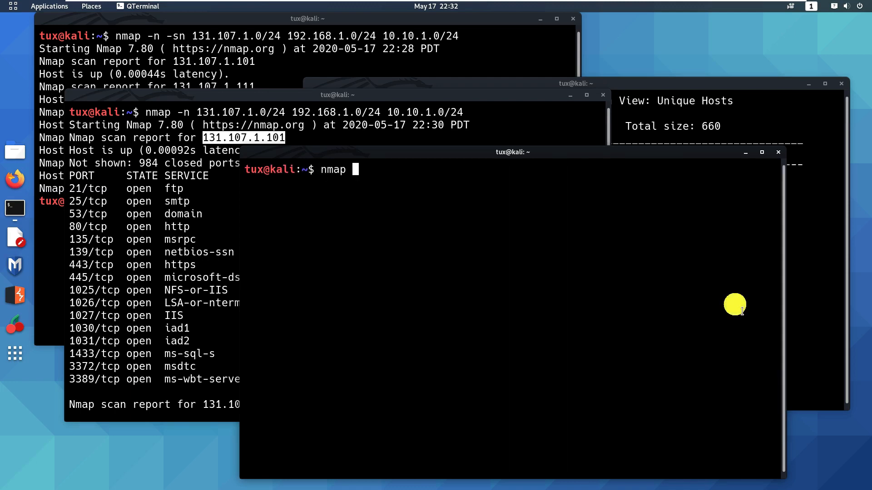
Compose nmap -n -A with a partly edited 131.107.1 target address, without running it.
type("-n -A")
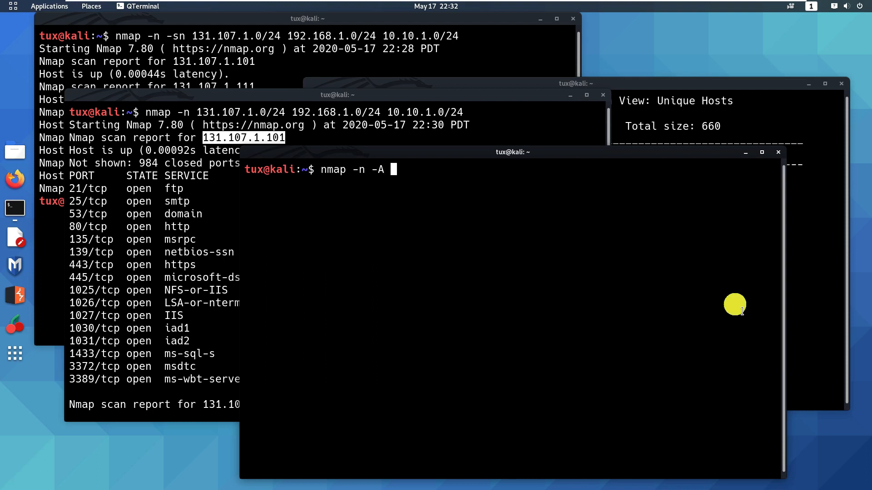
type("131.107")
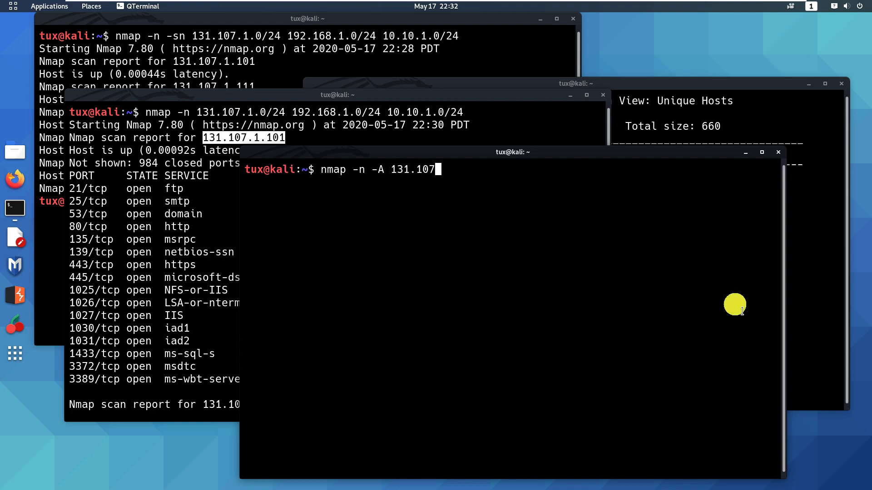
type(".1.101")
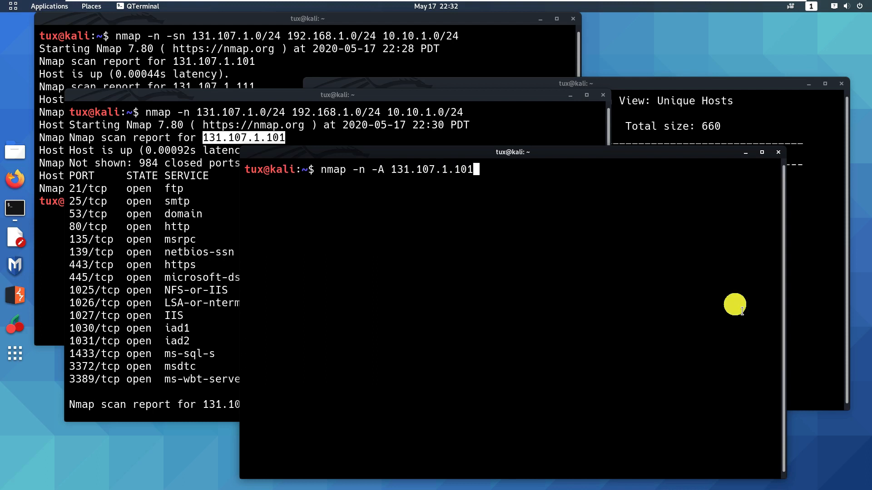
key("BackSpace")
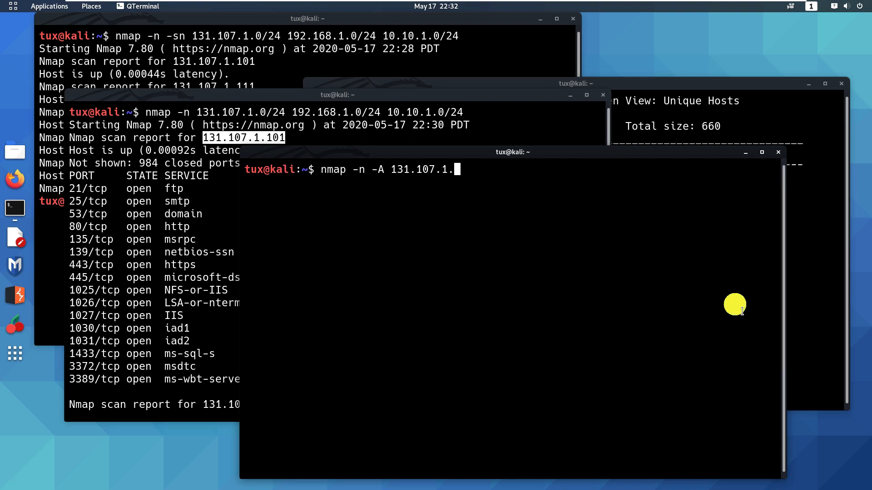
type("0/2")
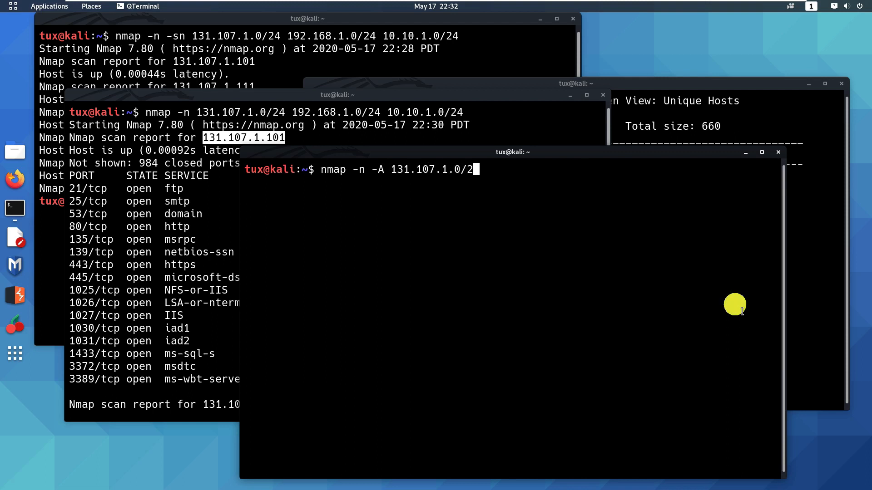
key("BackSpace")
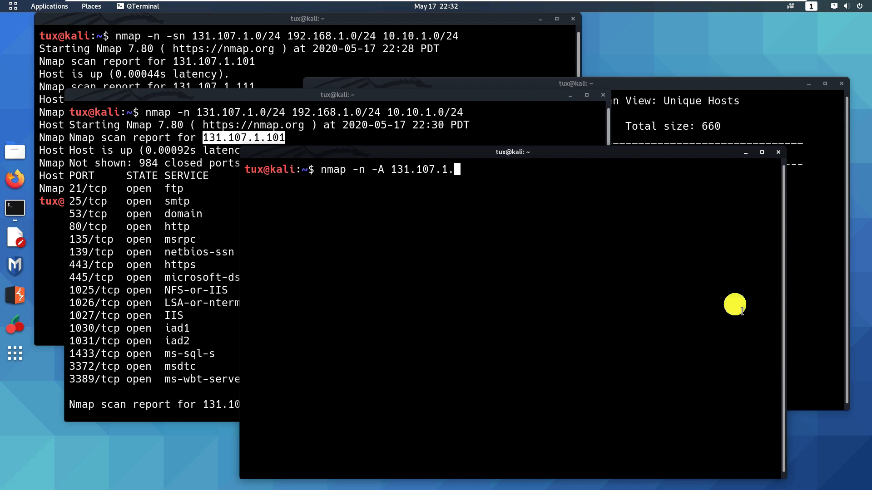
type("1")
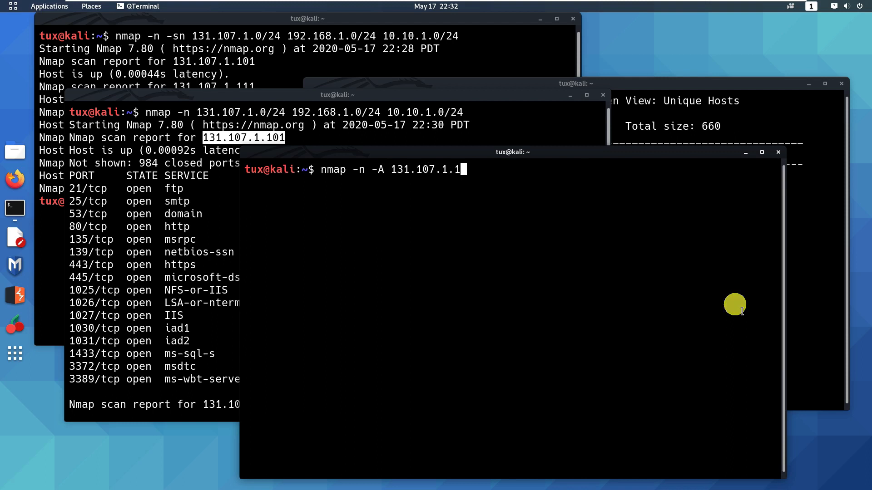
Complete the target 131.107.1.101 and run the nmap -A service detection scan.
type("01")
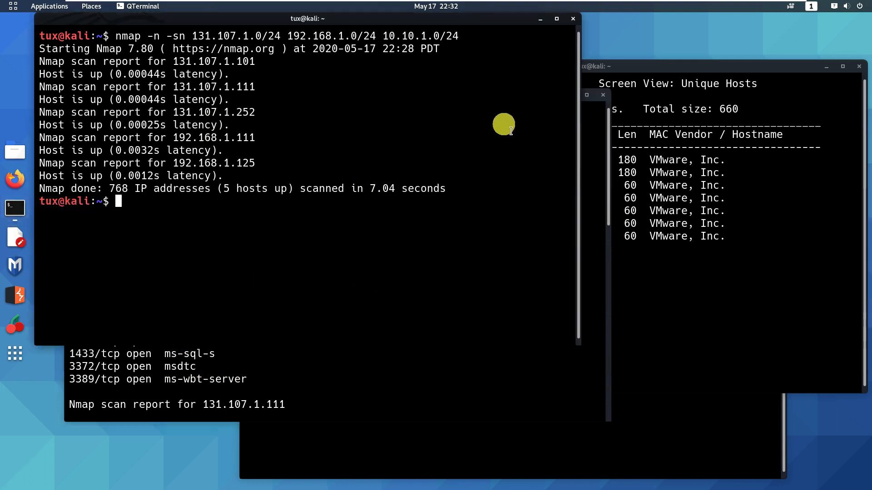
mouse_move(171, 268)
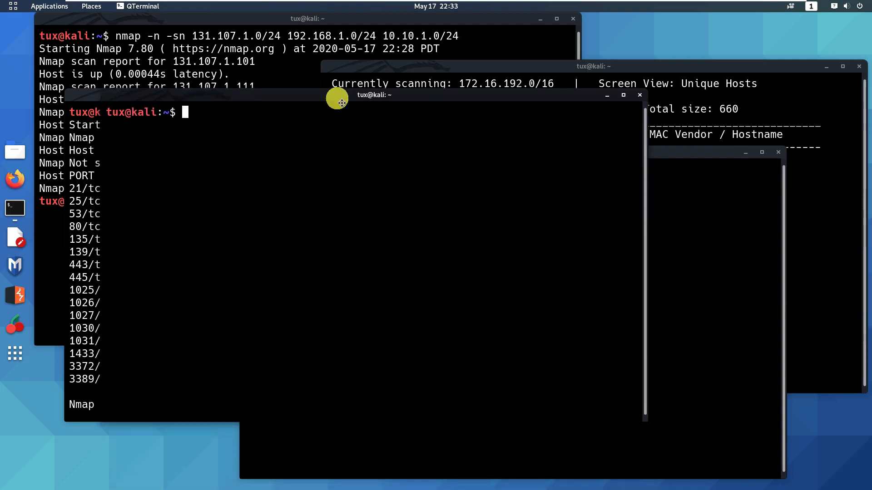
type("hping3")
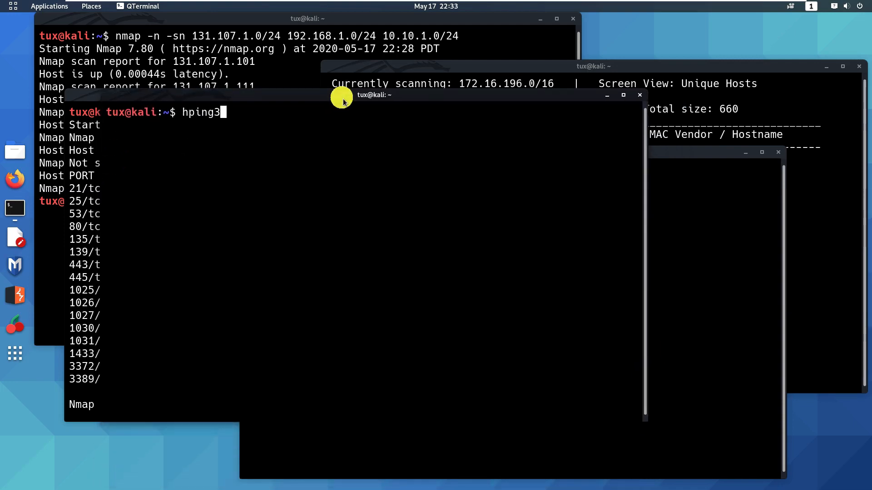
key("Return")
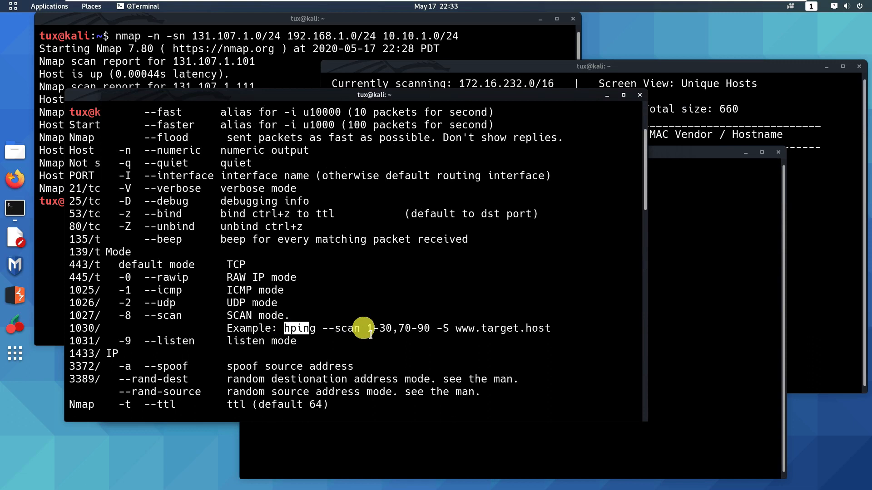
left_click_drag(283, 328, 556, 328)
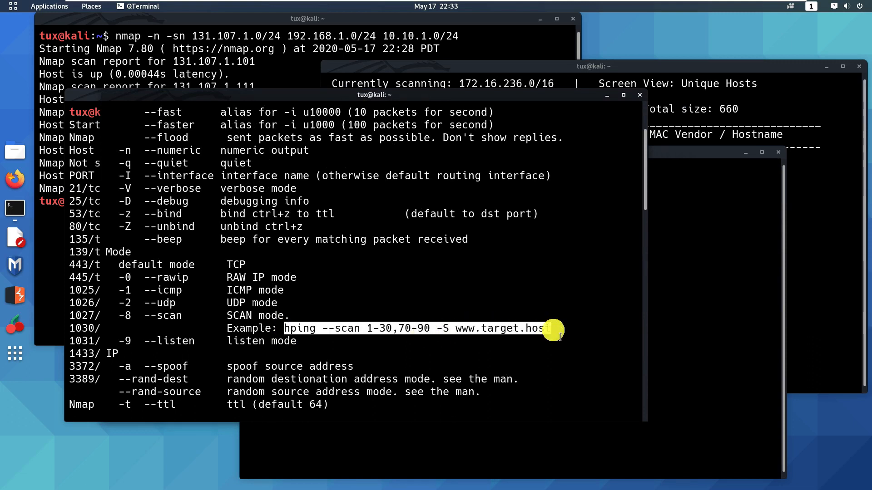
right_click(550, 328)
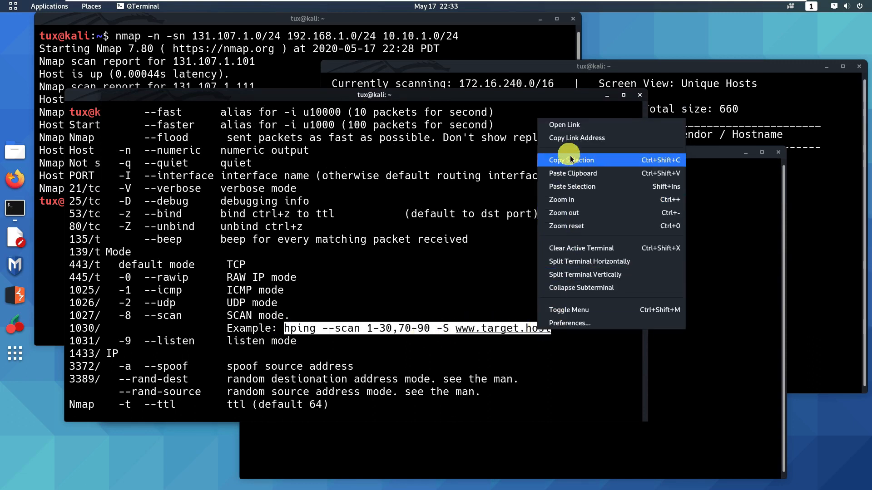
left_click(570, 160)
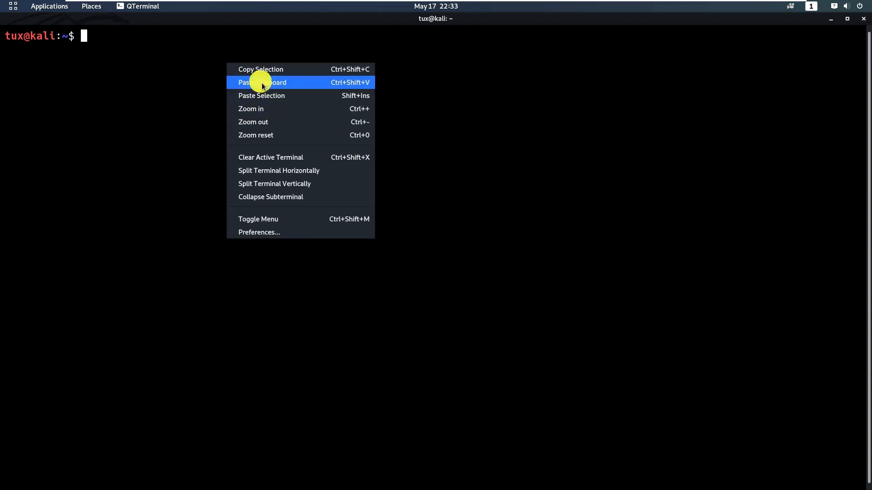
left_click(262, 82)
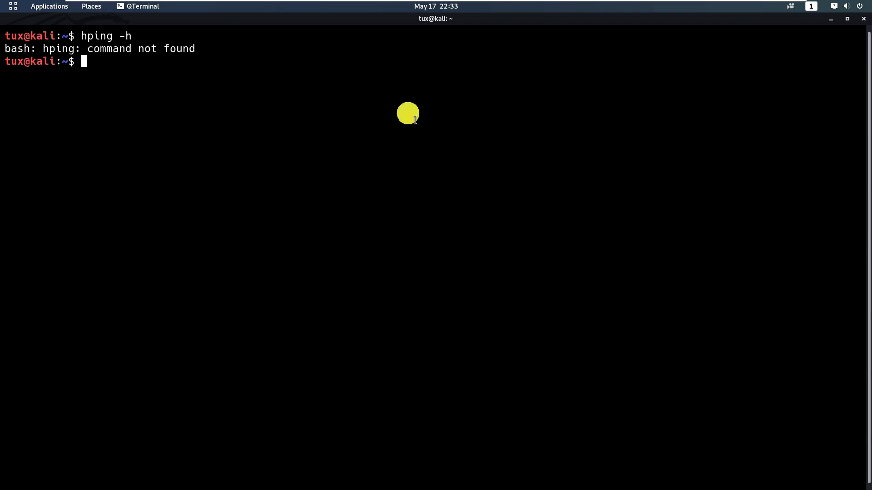
type("hping -h")
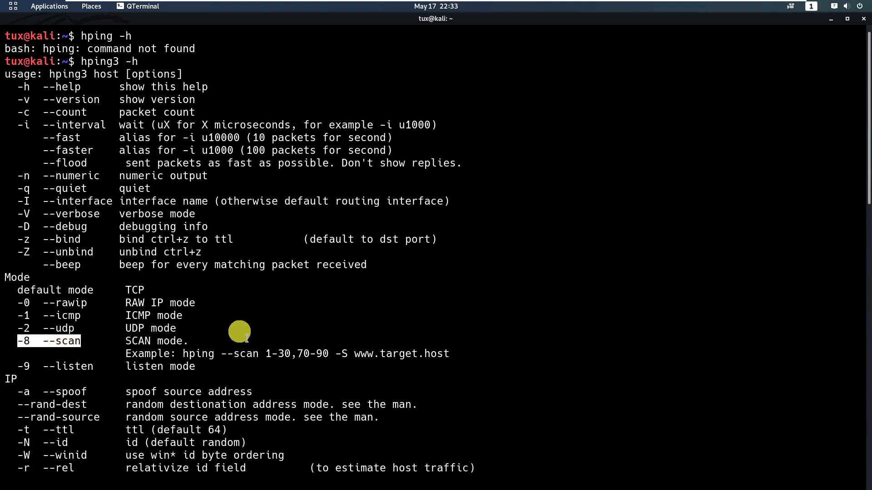
mouse_move(257, 334)
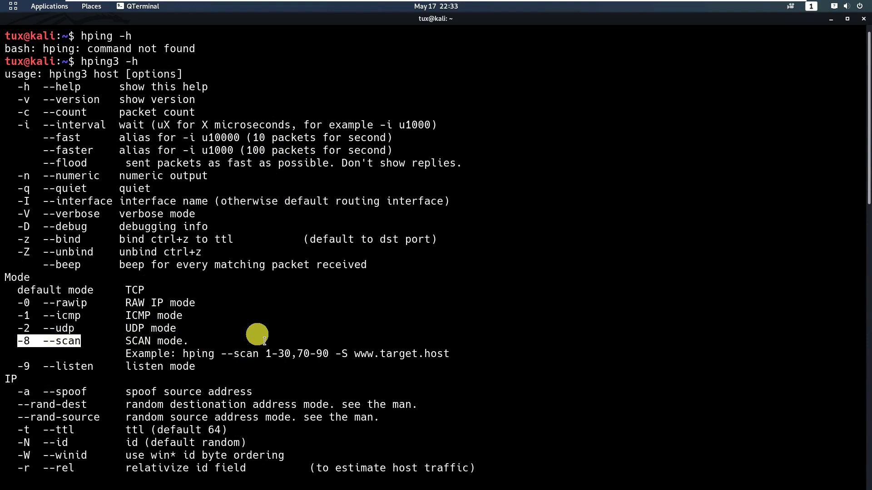
mouse_move(253, 334)
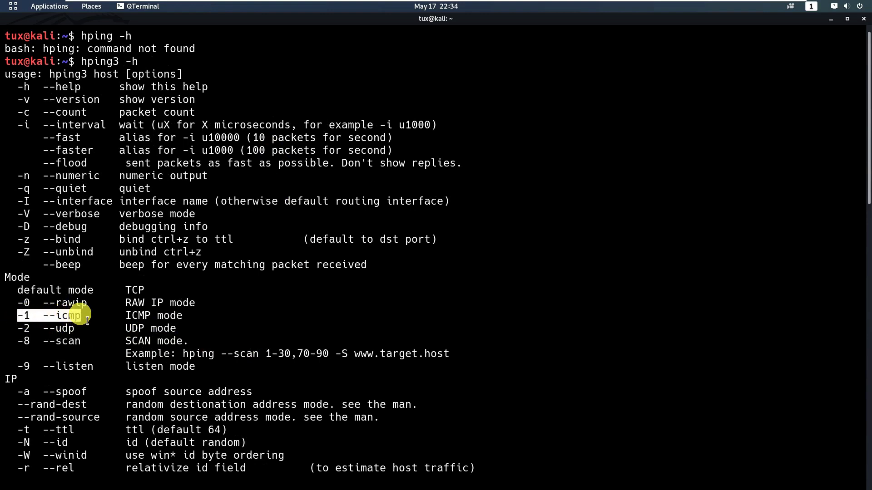
mouse_move(271, 336)
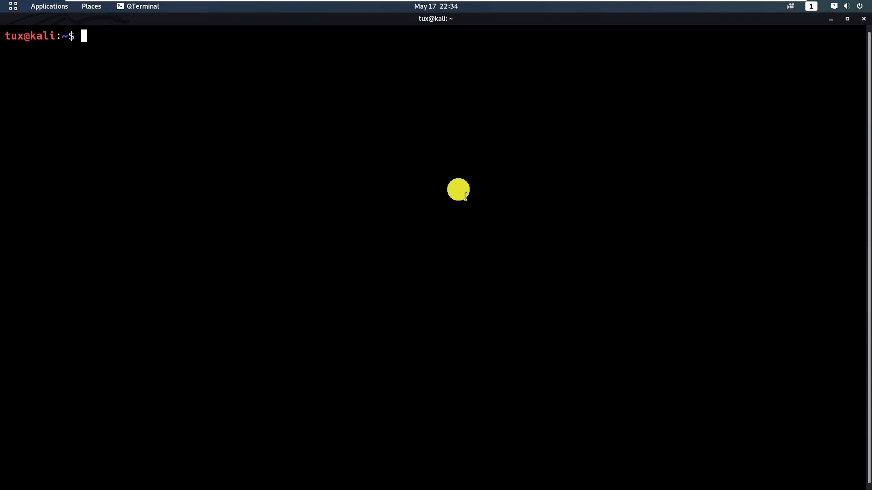
Paste the example and edit it into hping3 --scan 1-65535 -S 192.168.1.125.
type("hping --scan 1-30,70-90 -S www.target.host")
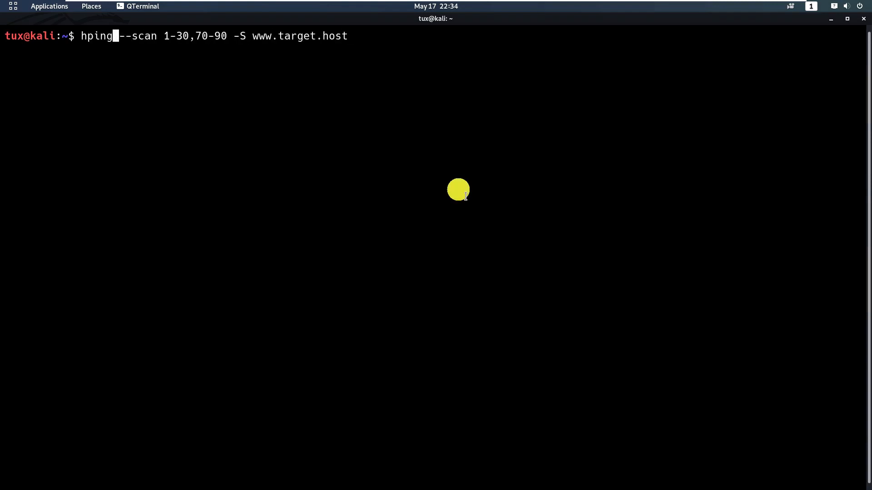
type("3")
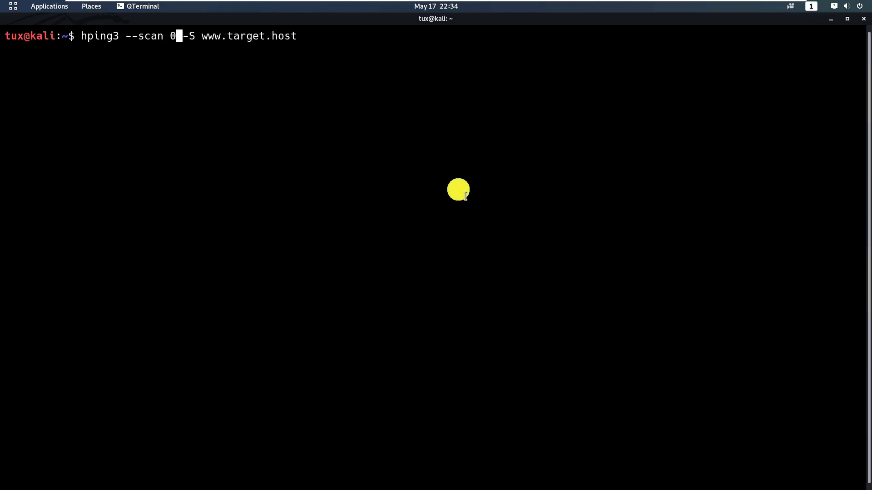
type("1-")
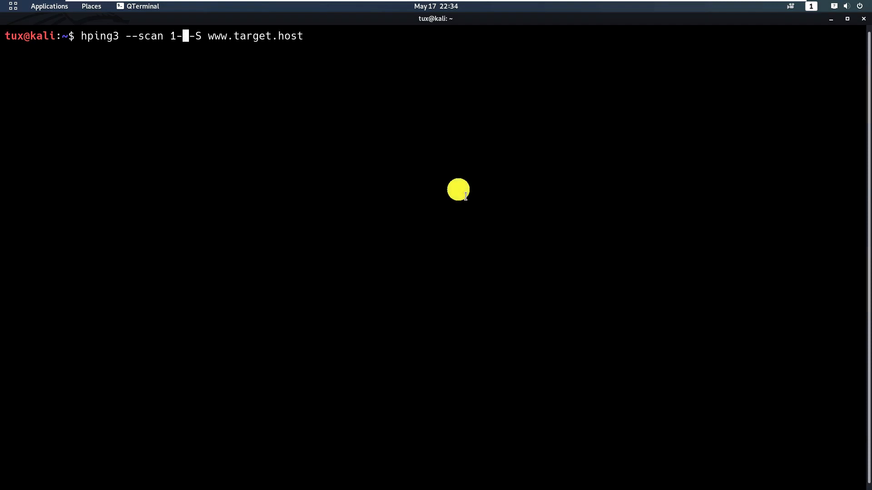
type("1024")
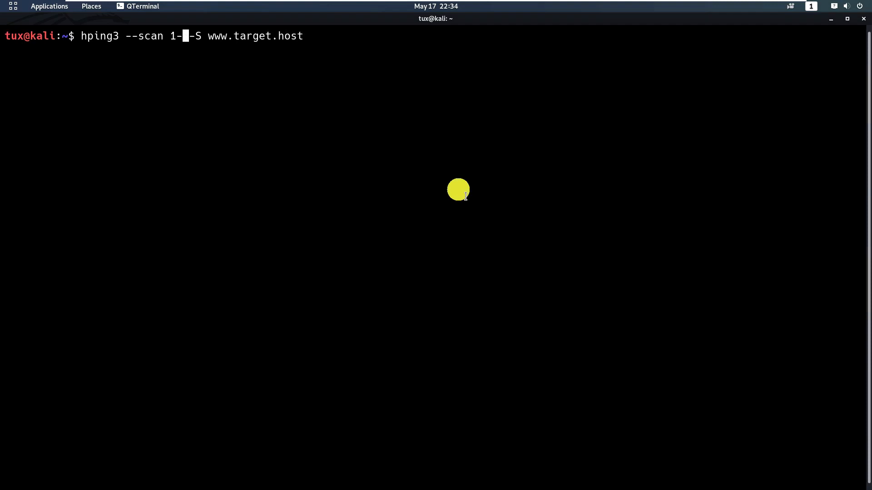
type("655")
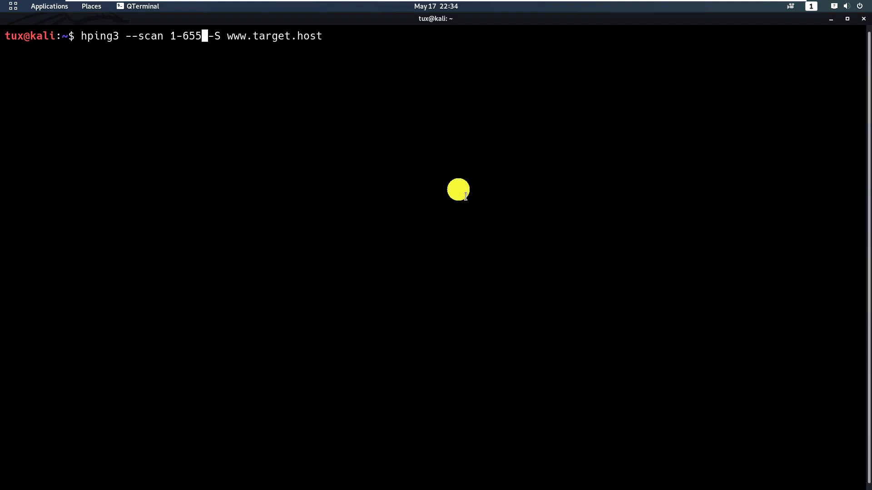
type("35")
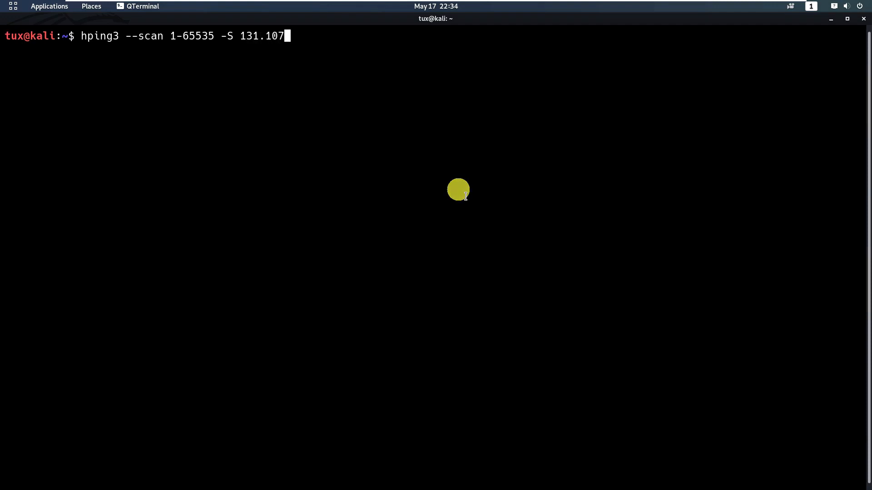
key("BackSpace")
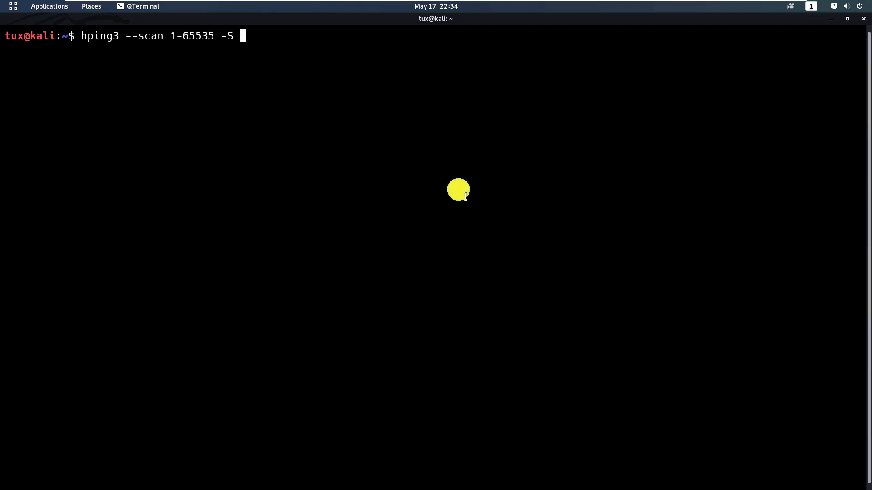
type("192.1")
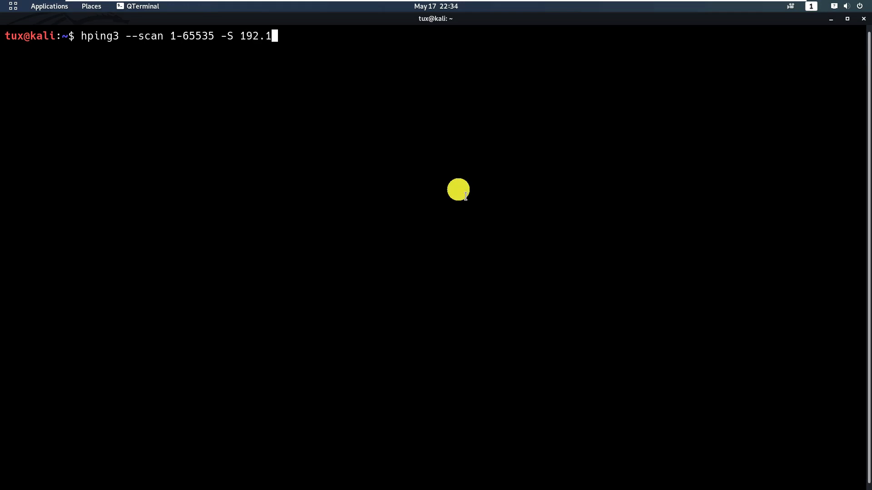
type("68.1.125")
type("sudo hping3 --scan 1-65535 -S 192.")
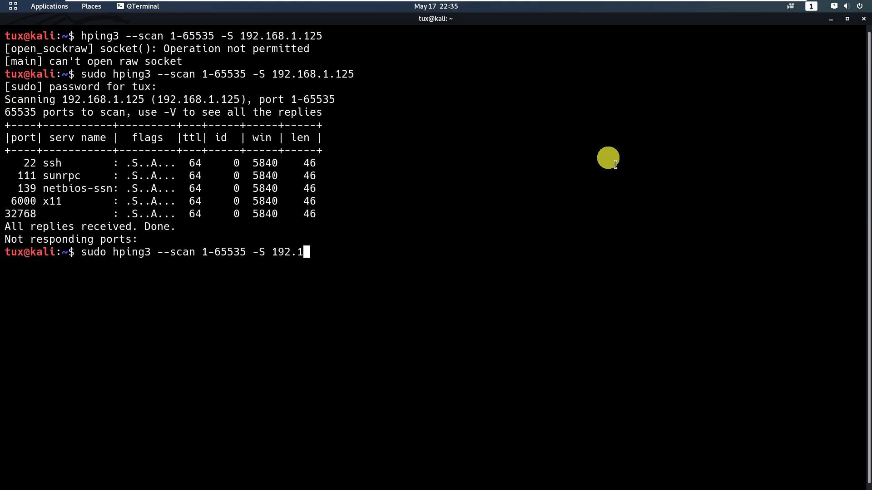
Stop the hping3 ICMP probes of 131.107.1.101 with Ctrl+C, then switch to the browser.
type("131.107.1.101")
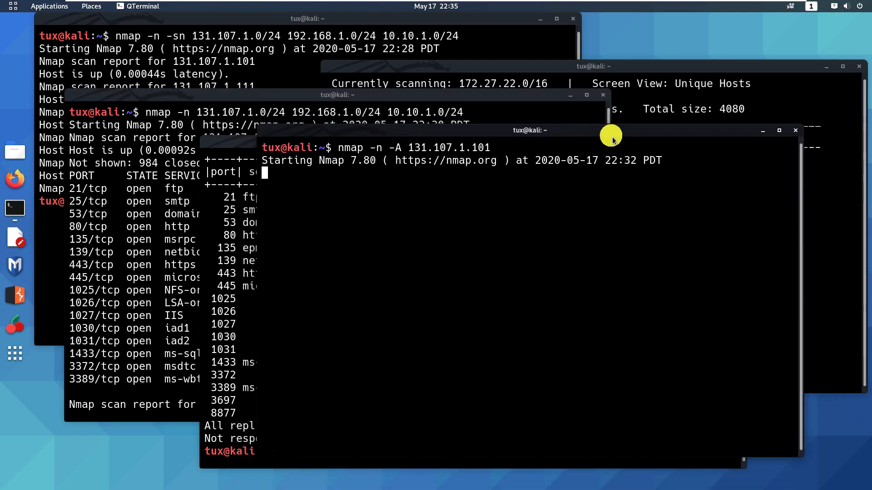
left_click(778, 131)
type("sudo hping3 --icmp -S 131.107.1.101")
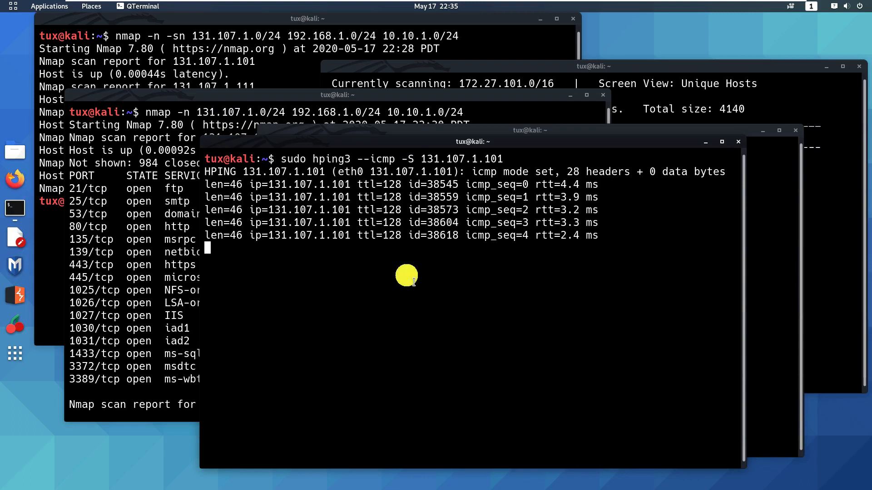
key("ctrl+c")
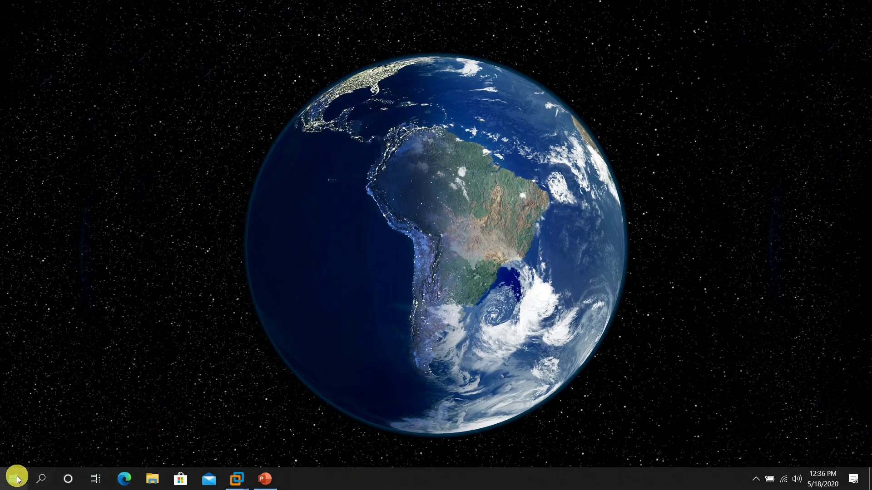
left_click(292, 479)
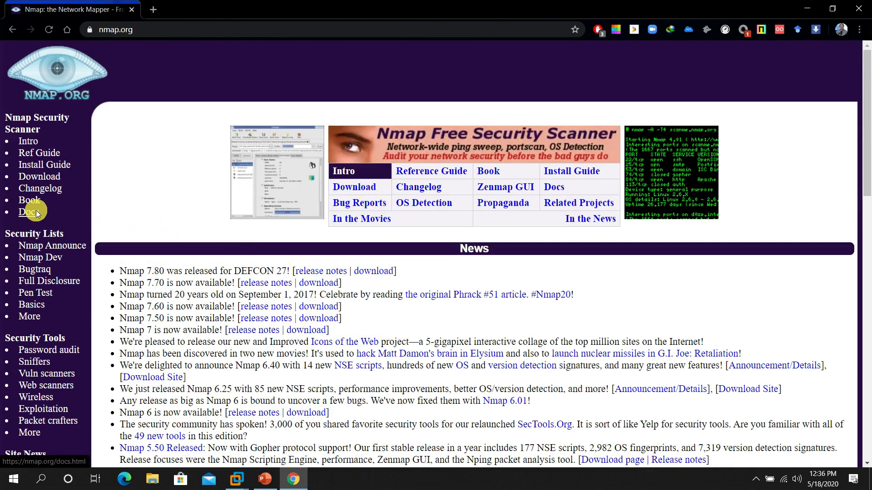
Open nmap.org Docs and scroll through the Nmap Reference Guide's table of contents.
left_click(28, 214)
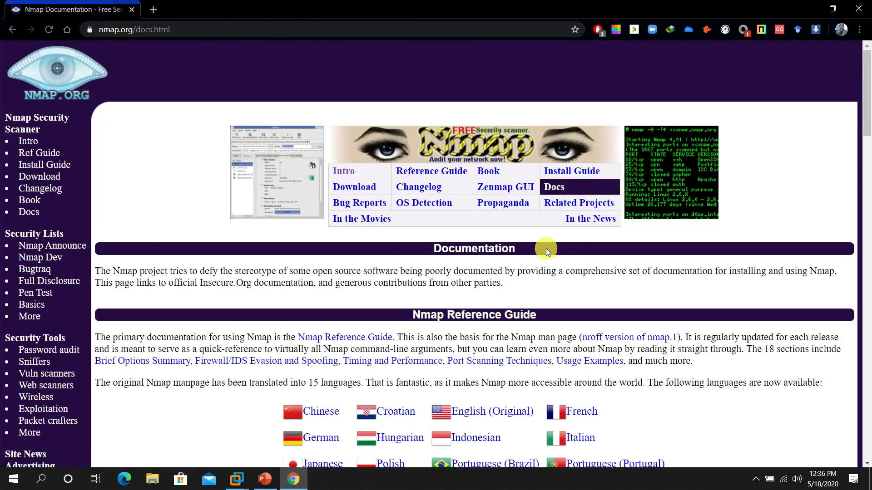
scroll("down", 3)
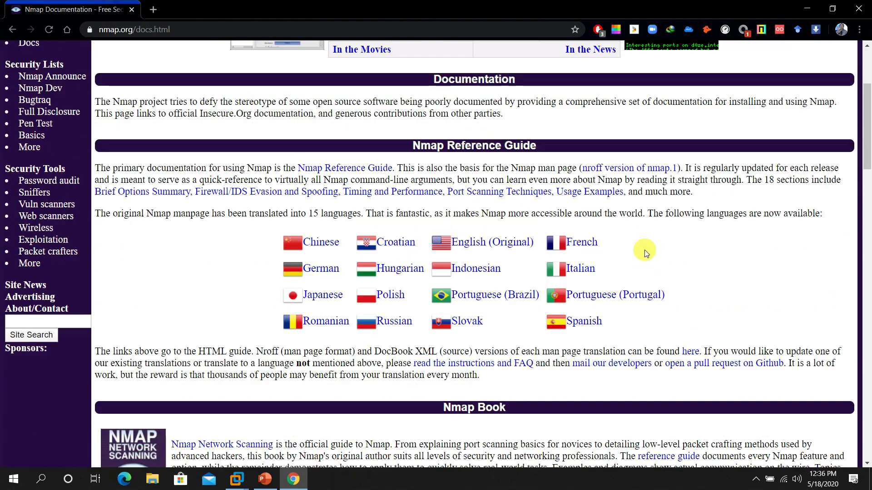
scroll("down", 3)
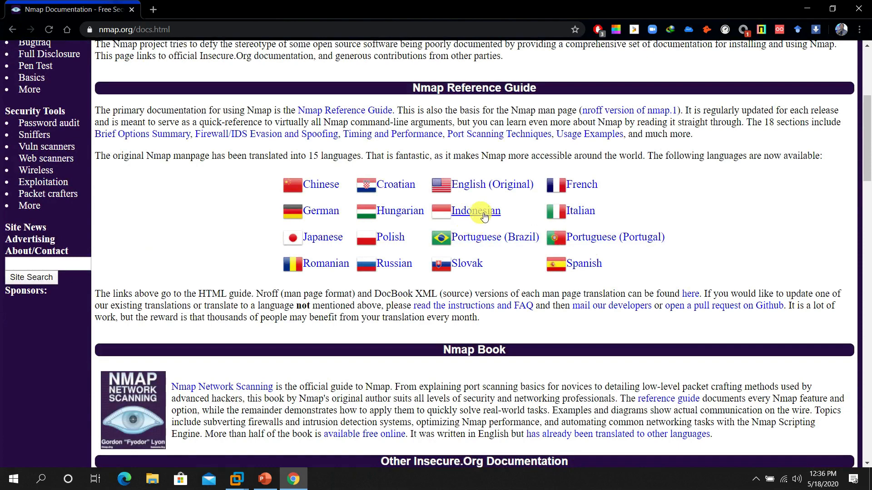
mouse_move(594, 253)
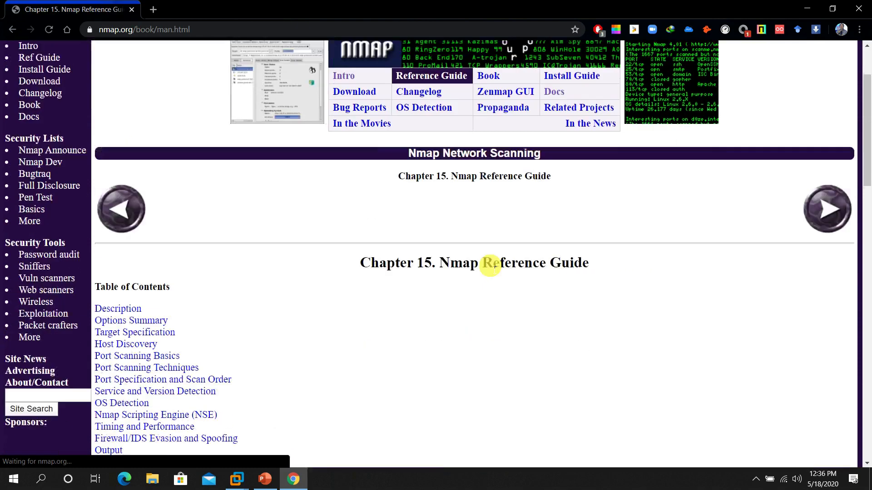
scroll("down", 3)
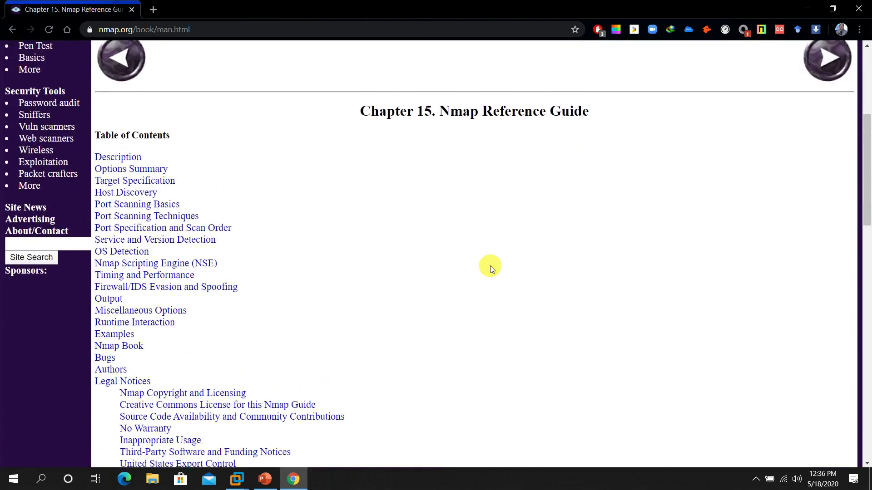
scroll("down", 3)
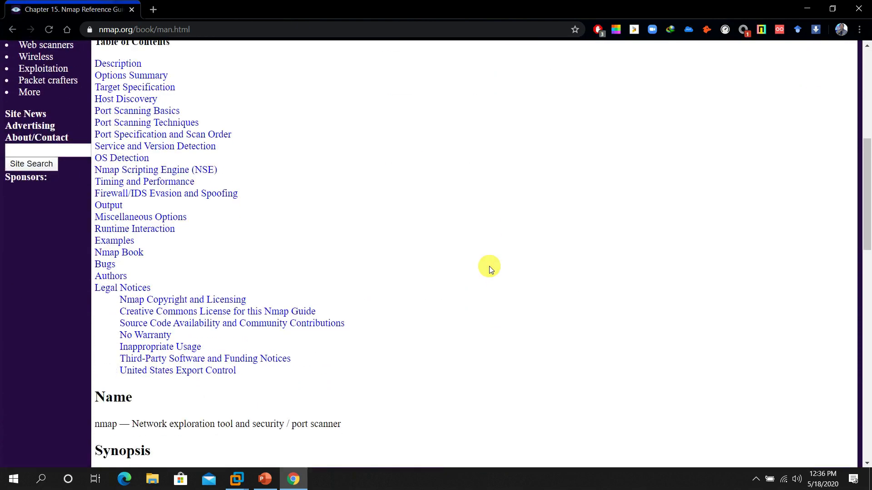
mouse_move(154, 10)
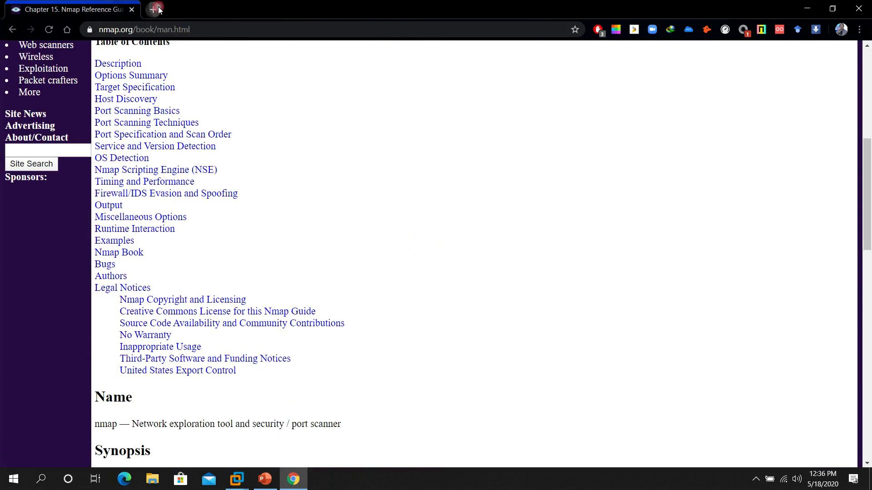
Search 'hpin' and open the hping3 page on Kali Tools.
type("hping3 tutorial")
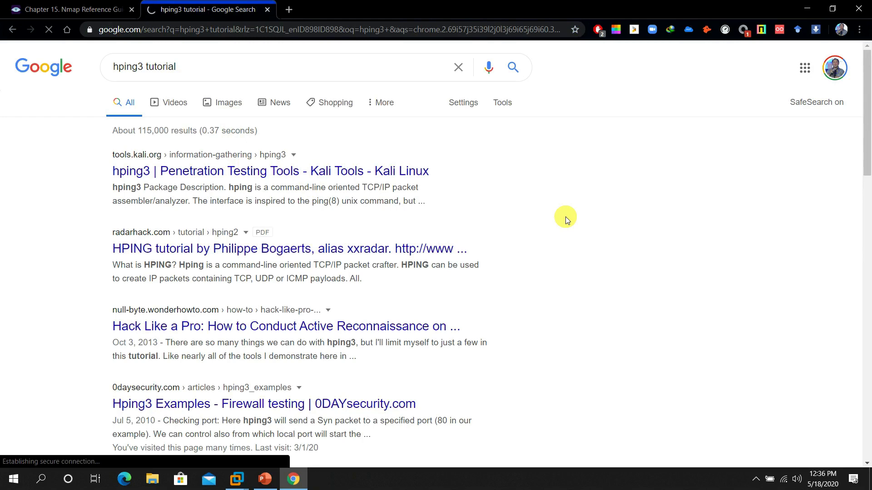
left_click(270, 171)
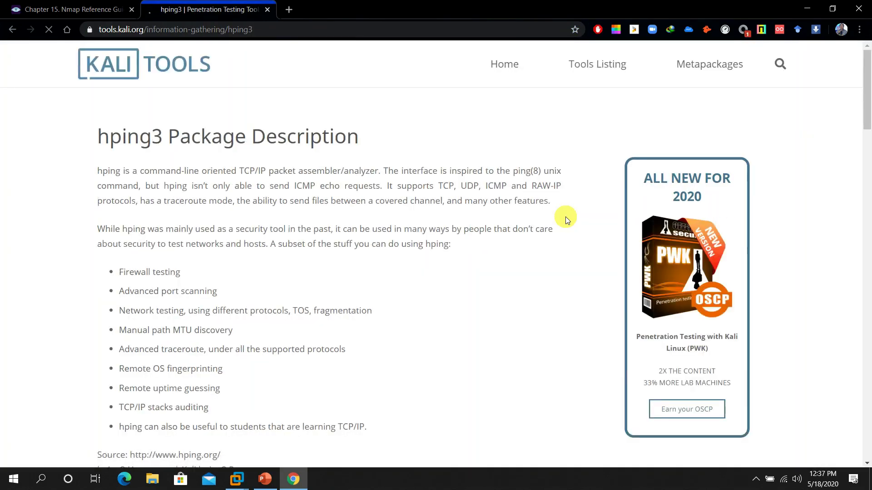
scroll("down", 3)
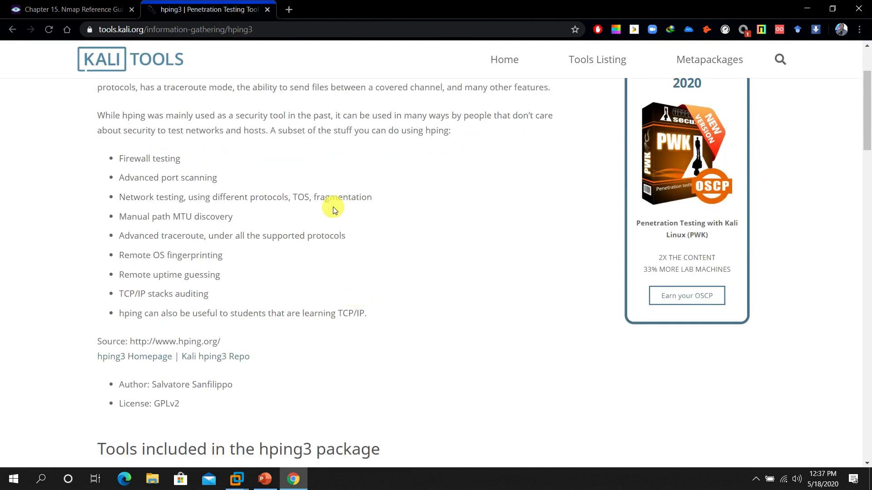
mouse_move(123, 162)
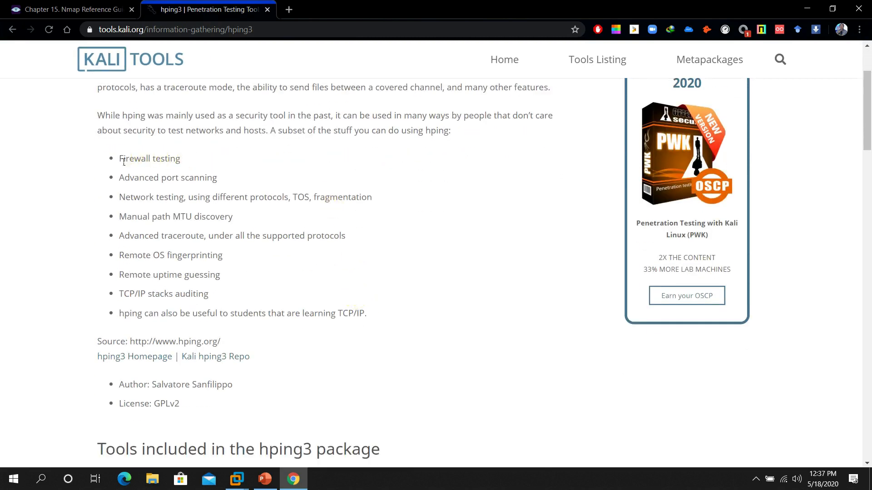
mouse_move(118, 180)
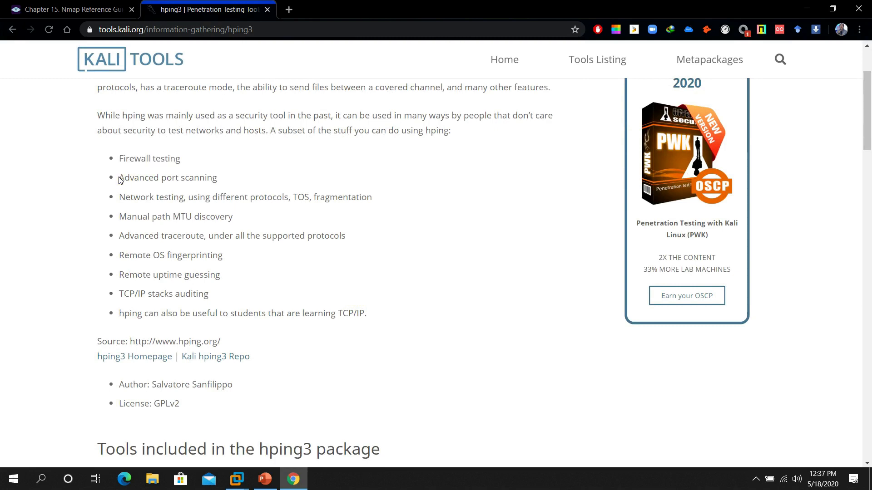
Highlight the network testing, path MTU discovery, TCP/IP stack auditing and student items.
double_click(124, 197)
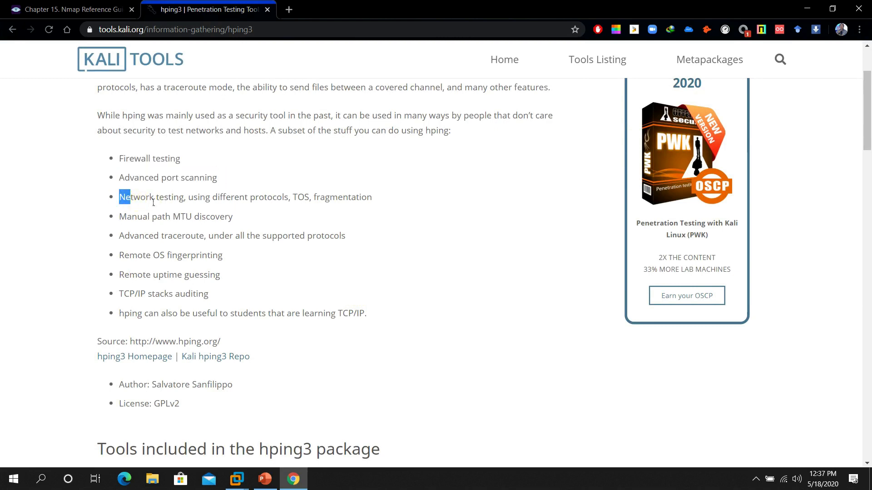
left_click_drag(119, 196, 371, 196)
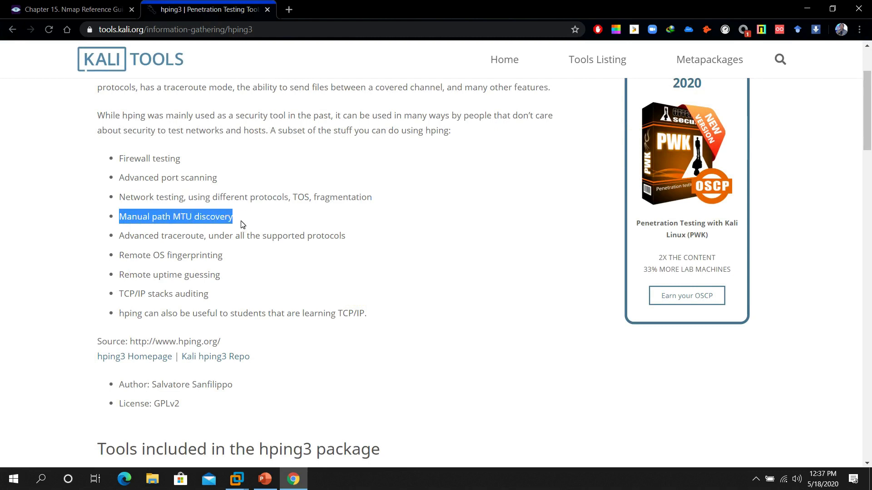
left_click_drag(119, 216, 329, 236)
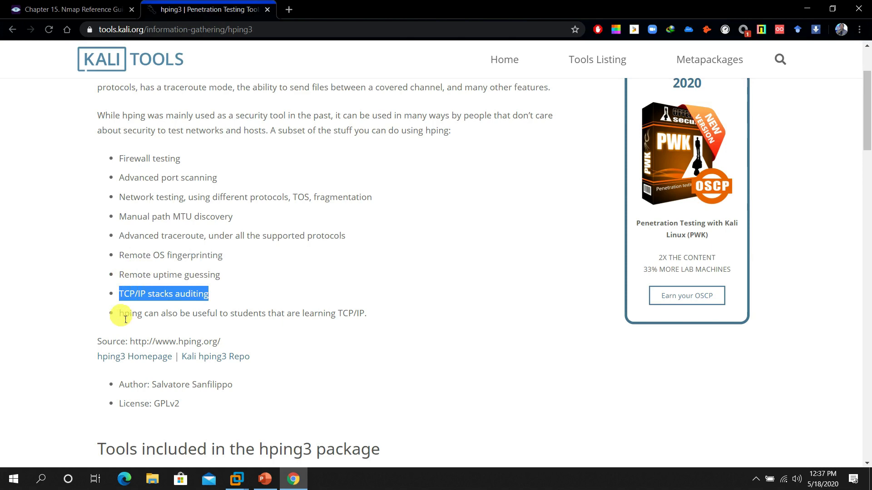
left_click_drag(119, 293, 307, 313)
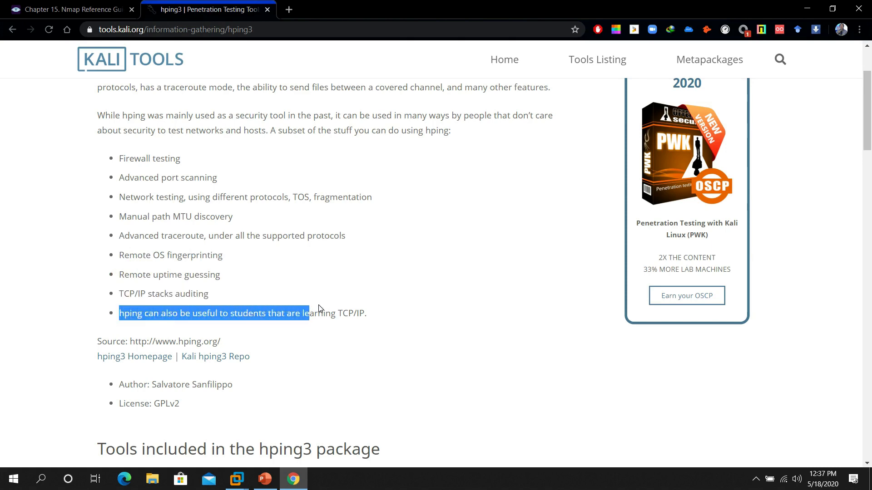
left_click(66, 9)
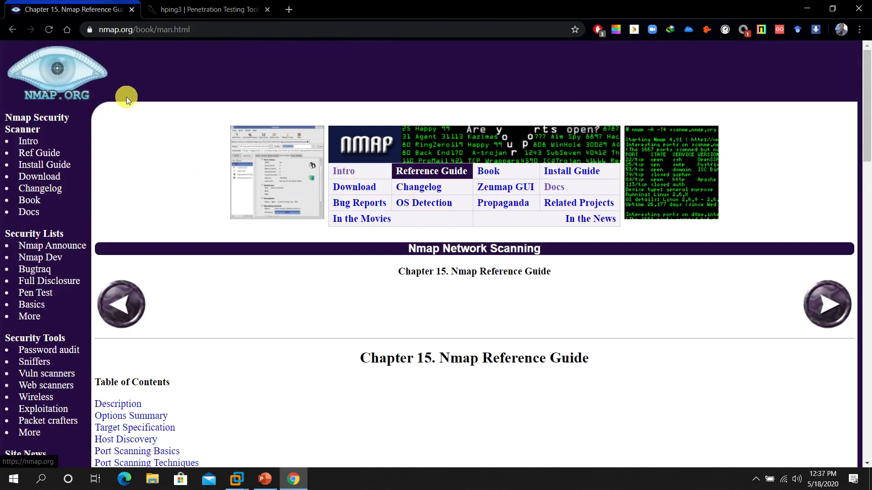
Scroll the Reference Guide's contents down to legal notices, Name and Synopsis, then back up.
scroll("down", 3)
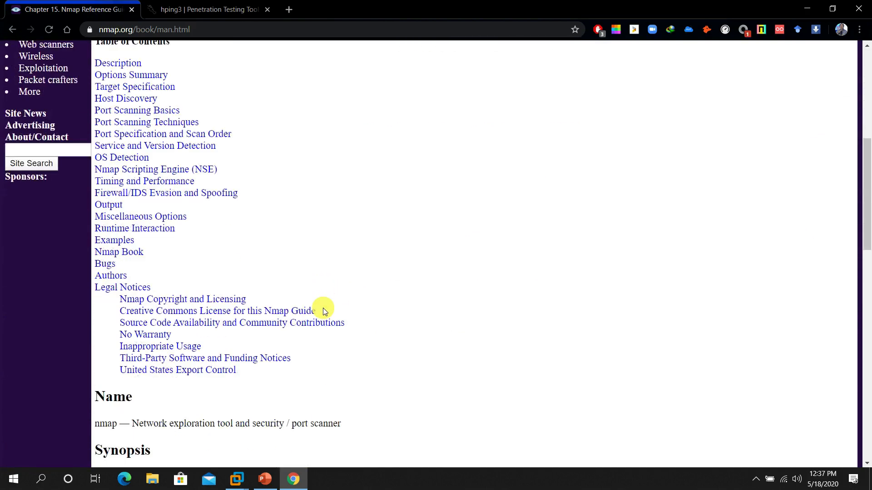
scroll("down", 3)
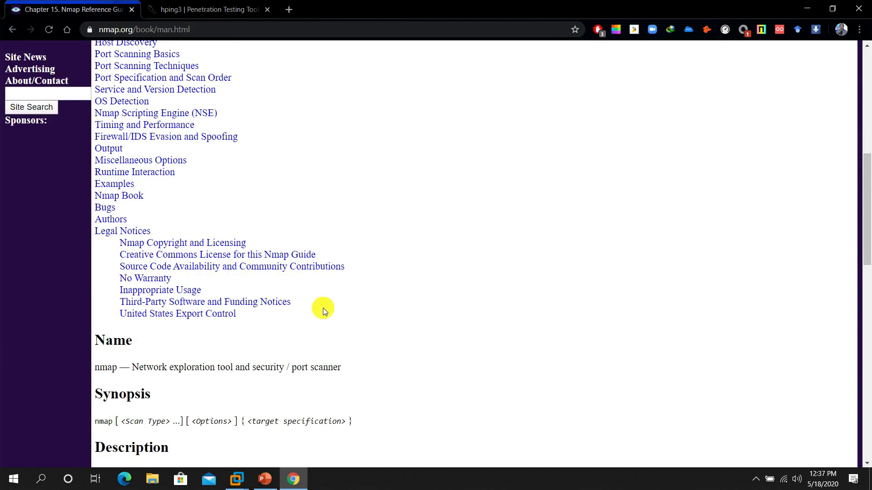
mouse_move(166, 137)
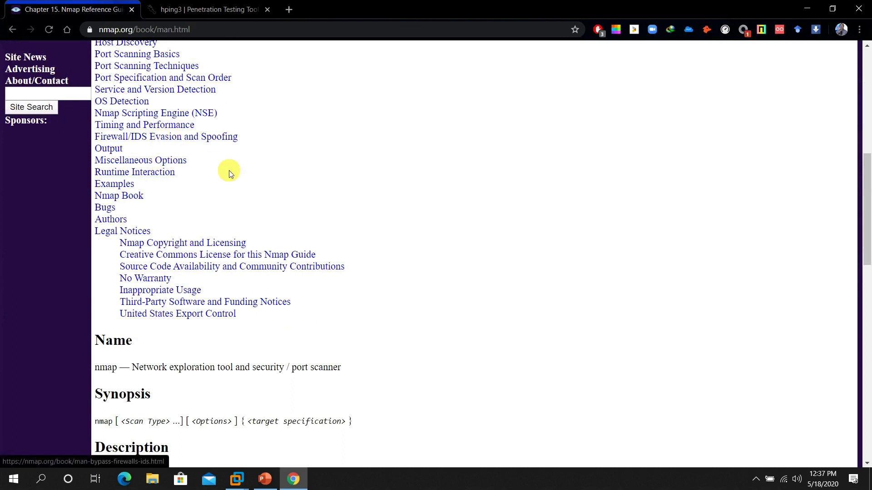
scroll("up", 3)
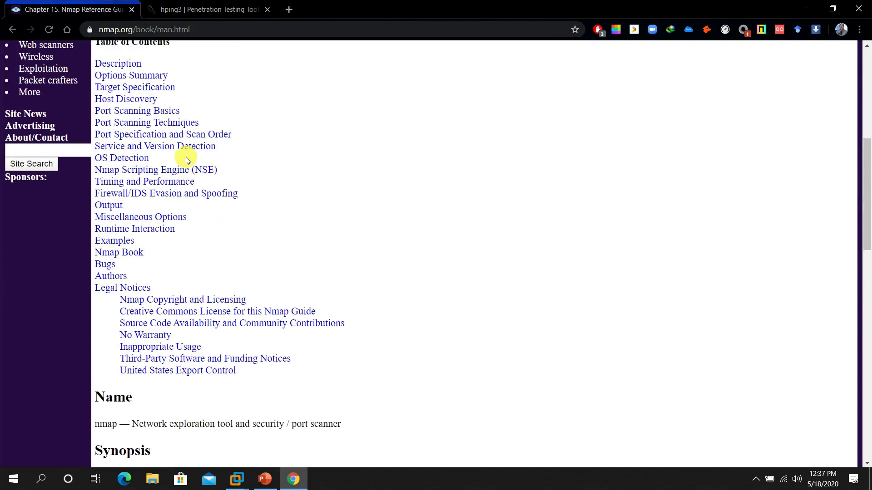
mouse_move(216, 160)
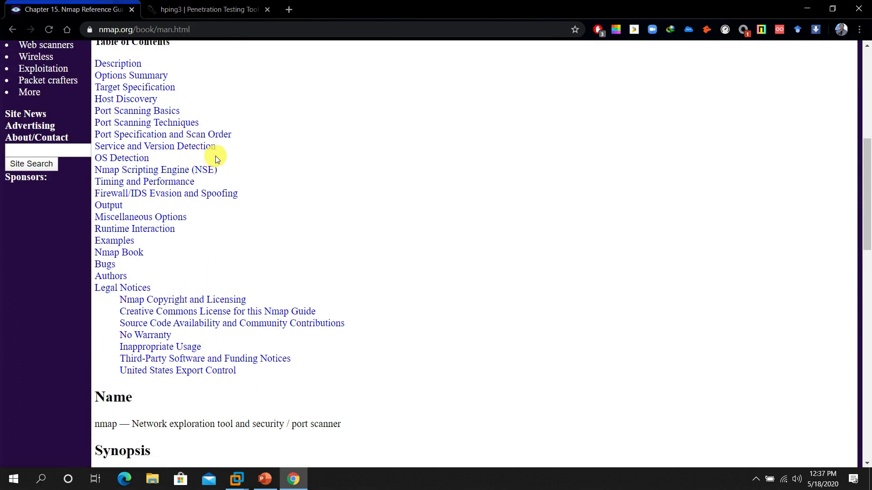
mouse_move(309, 199)
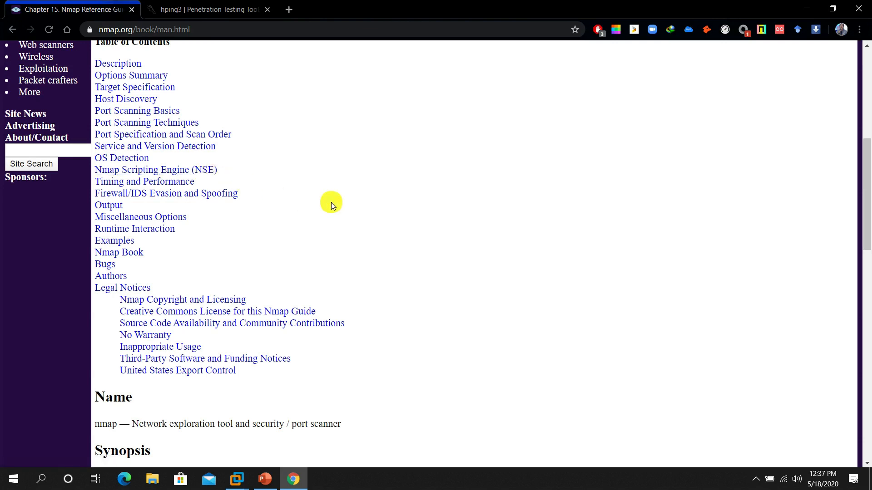
mouse_move(278, 188)
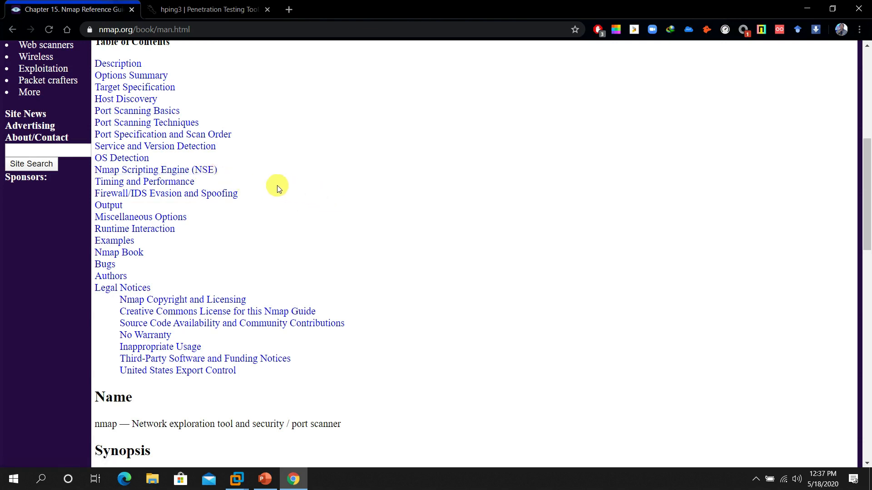
mouse_move(285, 191)
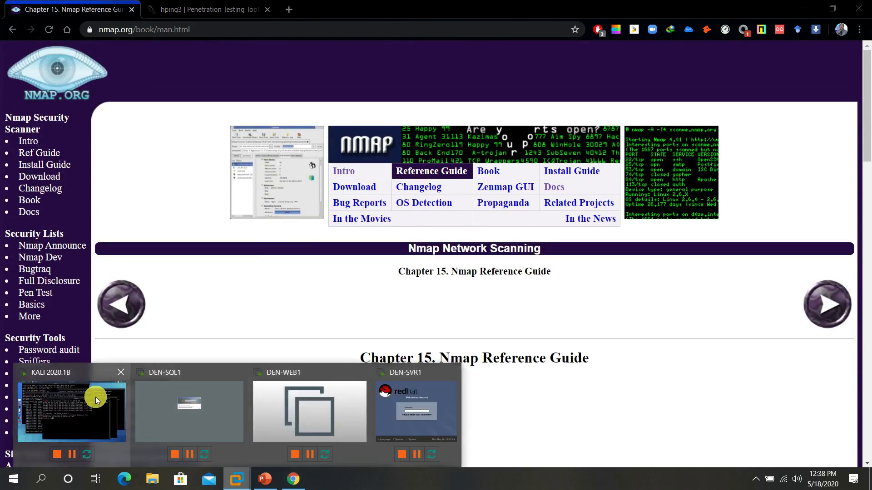
Maximize the Kali nmap -A terminal and scroll through IIS 5.0, SQL Server 2000 and SMB results.
left_click(71, 410)
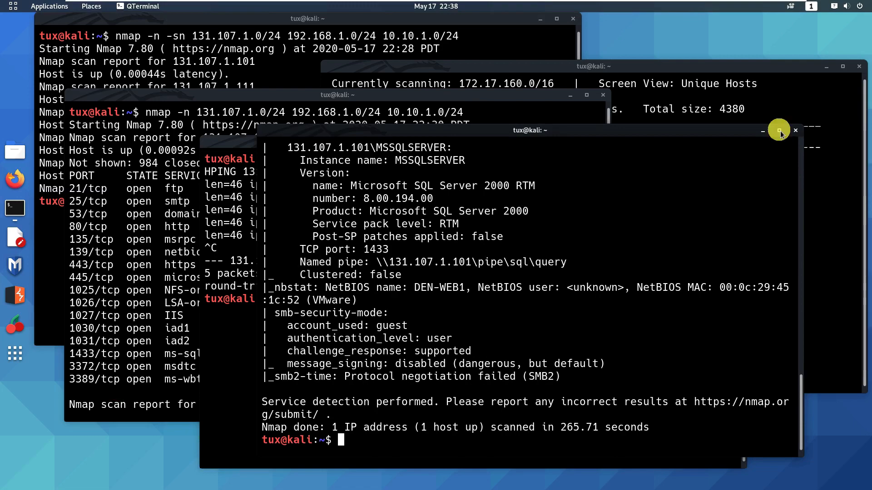
left_click(778, 130)
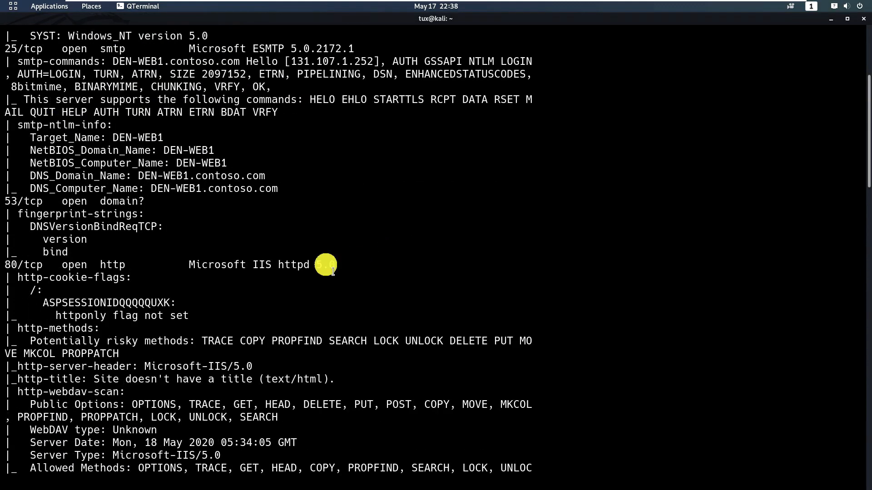
scroll("down", 3)
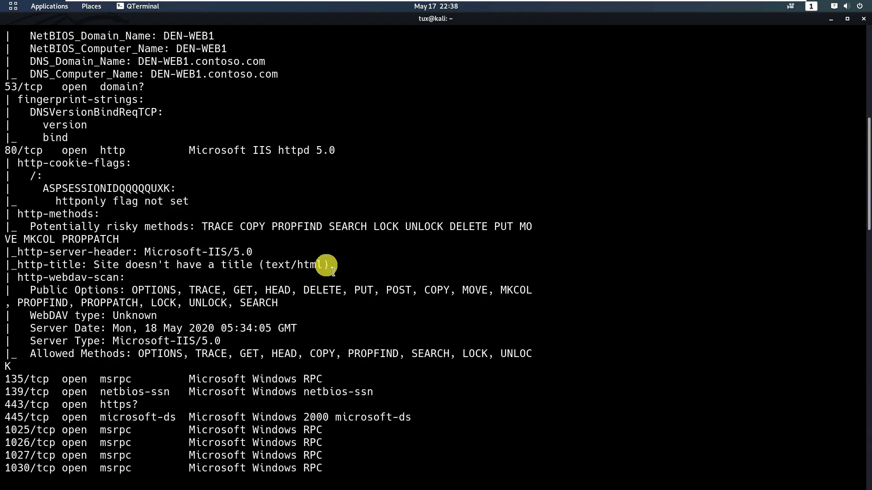
scroll("down", 3)
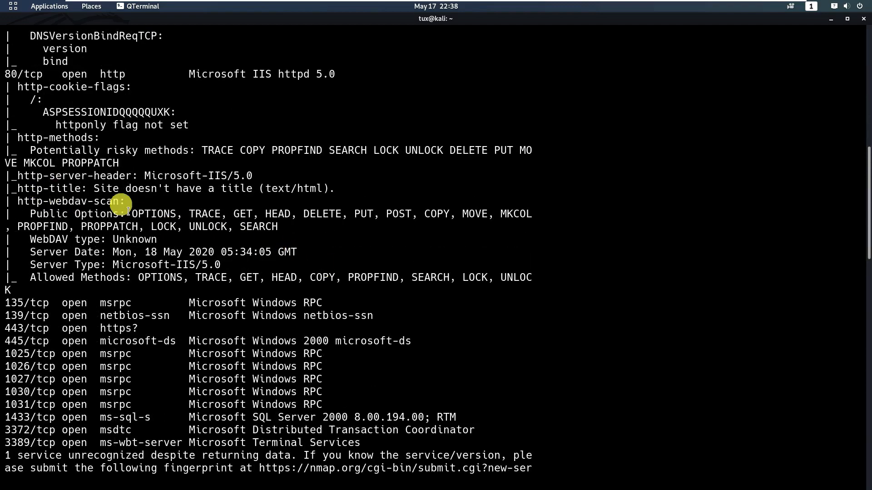
scroll("down", 3)
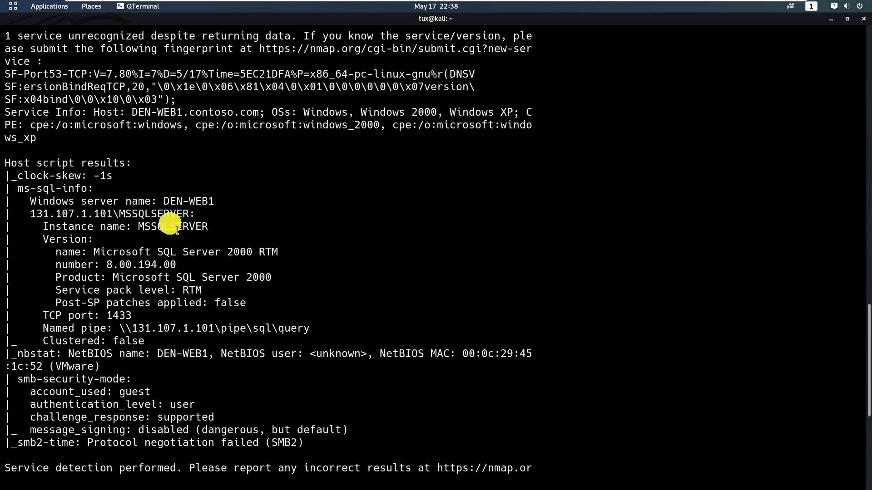
scroll("down", 3)
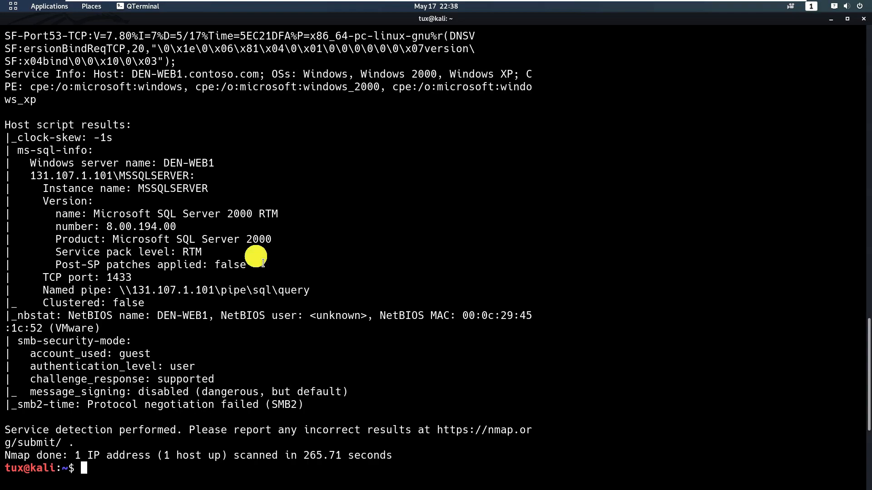
mouse_move(568, 110)
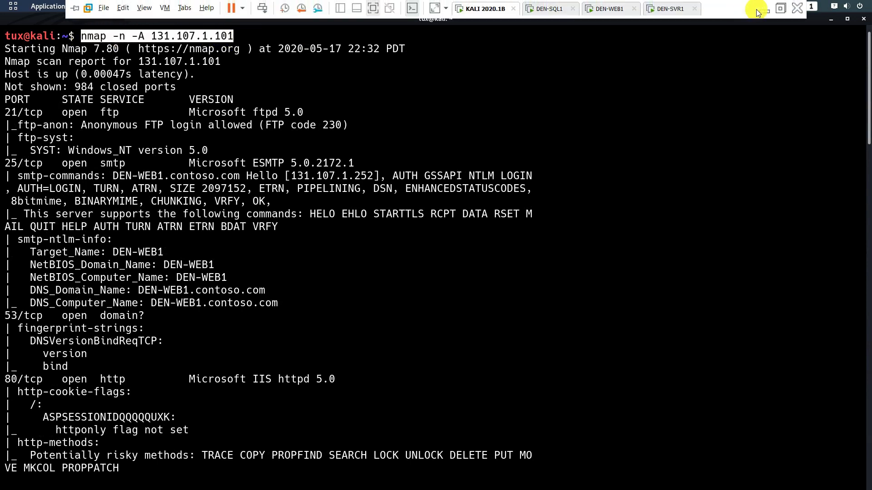
mouse_move(752, 14)
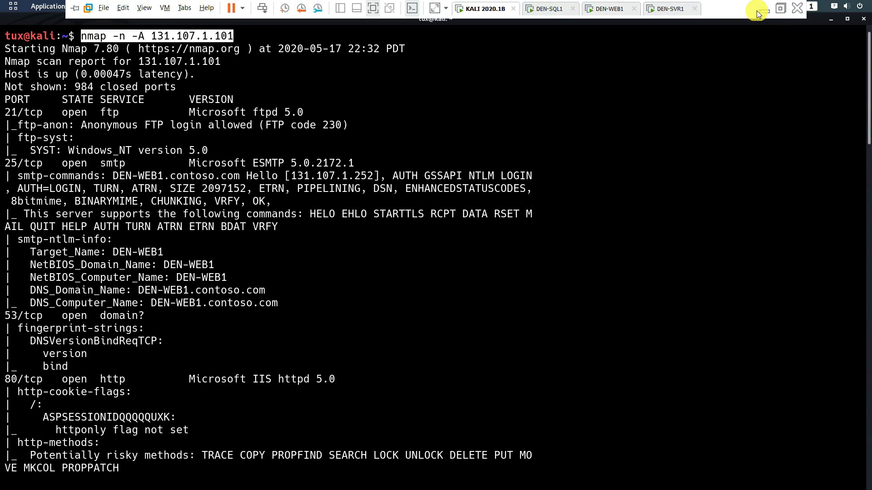
mouse_move(763, 12)
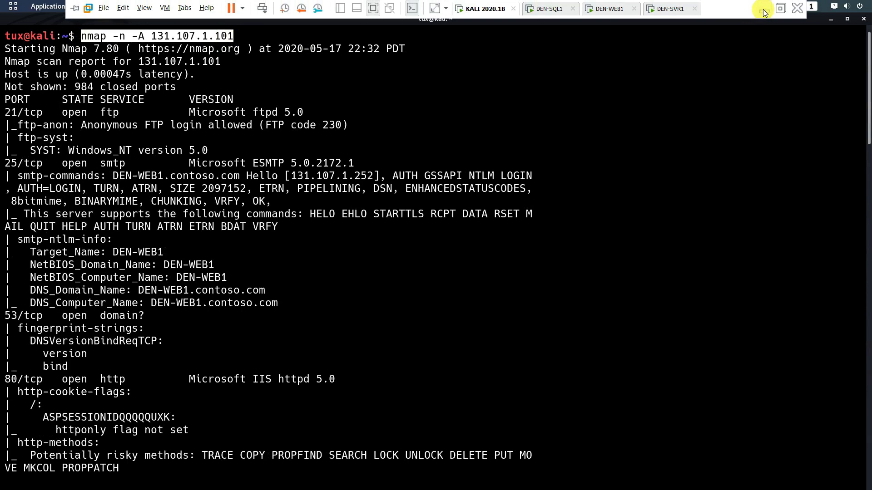
mouse_move(762, 11)
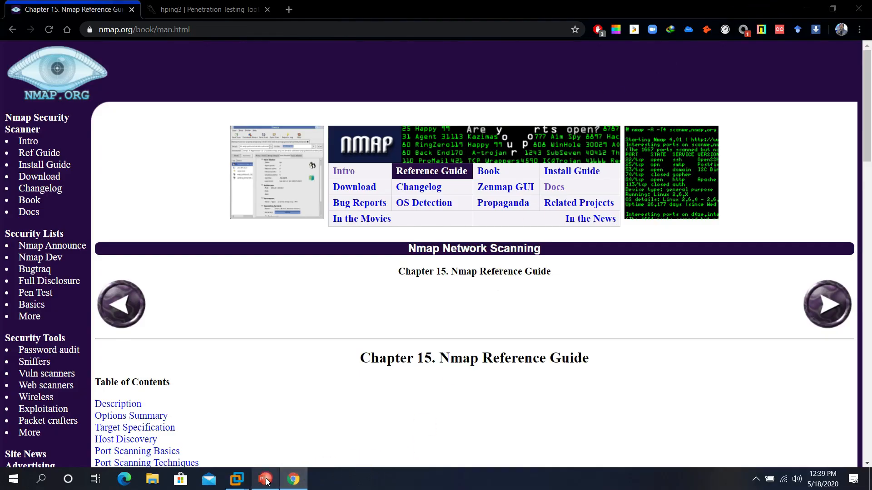
left_click(265, 481)
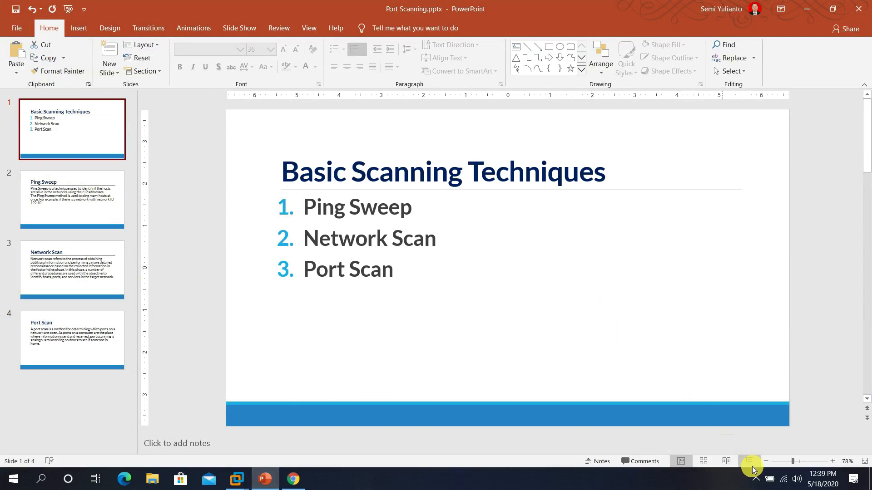
mouse_move(753, 461)
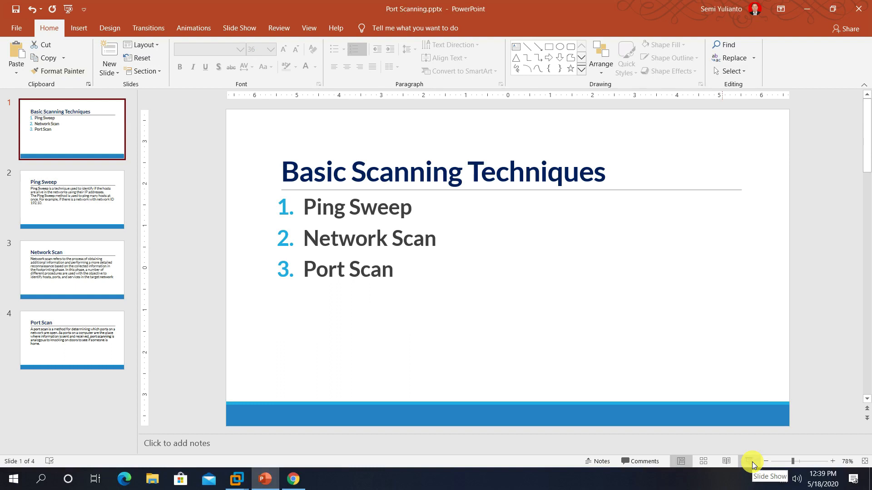
mouse_move(752, 462)
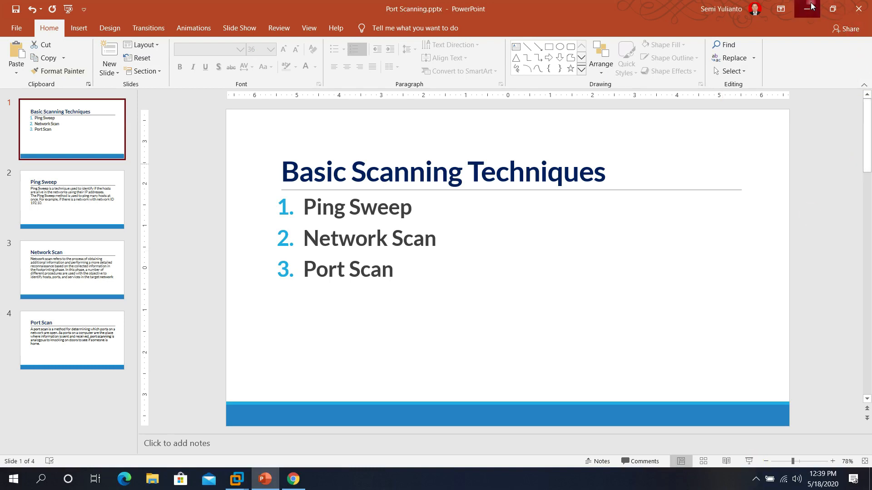
left_click(293, 479)
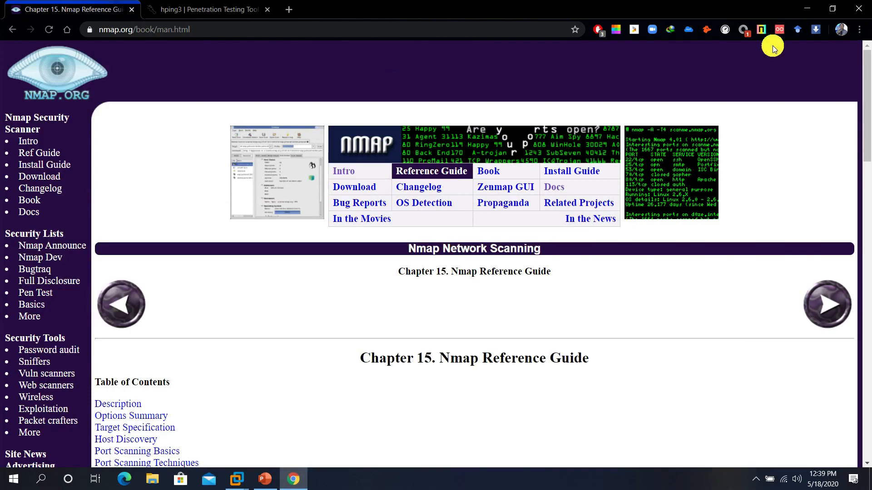